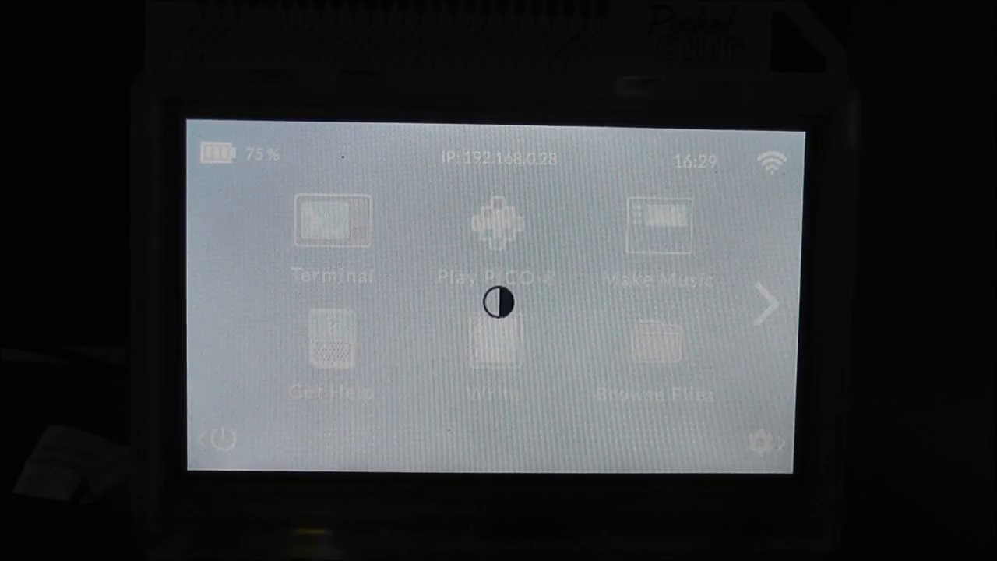
Step: Launch a shell from the Terminal icon on the PocketCHIP home screen
left_click(332, 226)
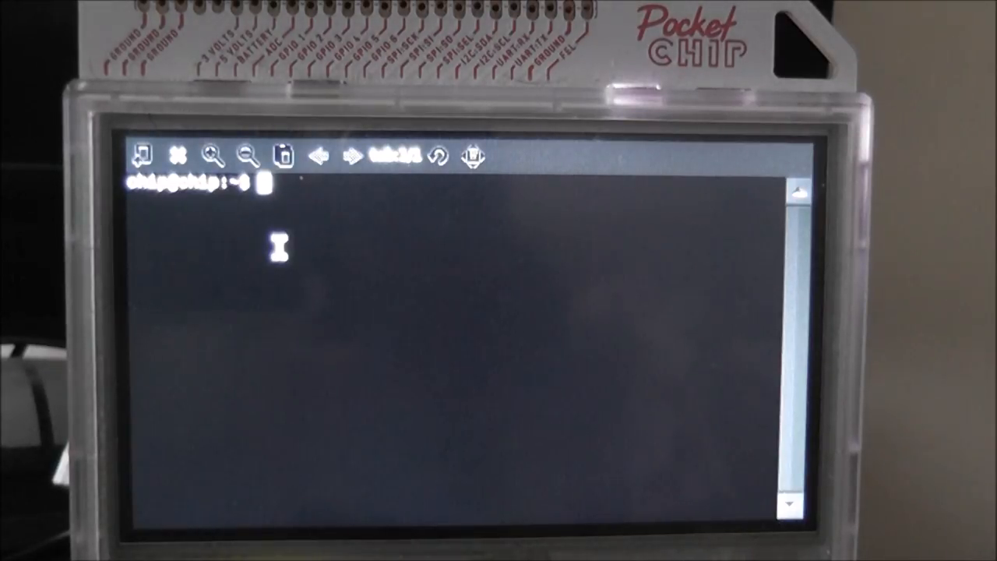
type("wget www.thelwall.c")
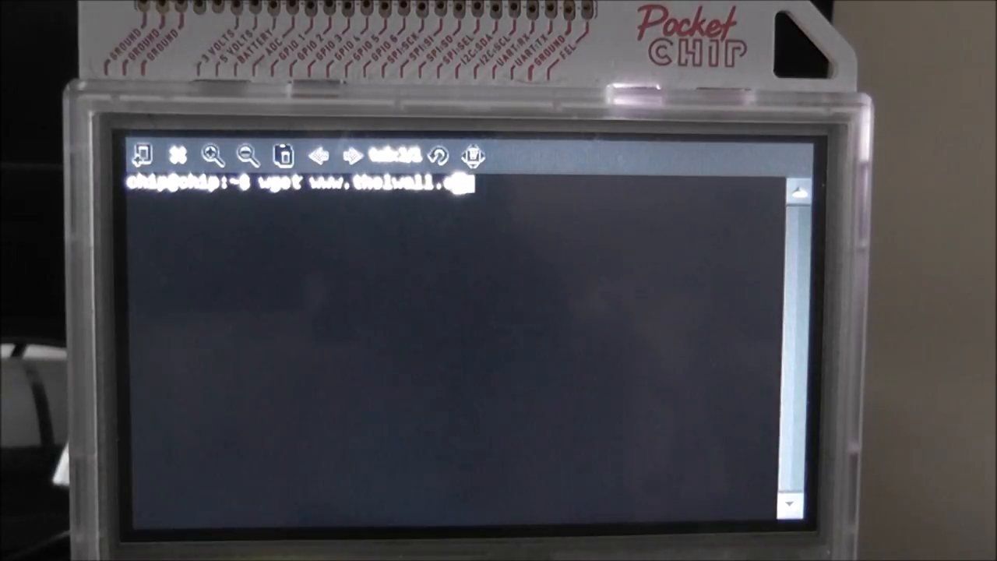
type("org")
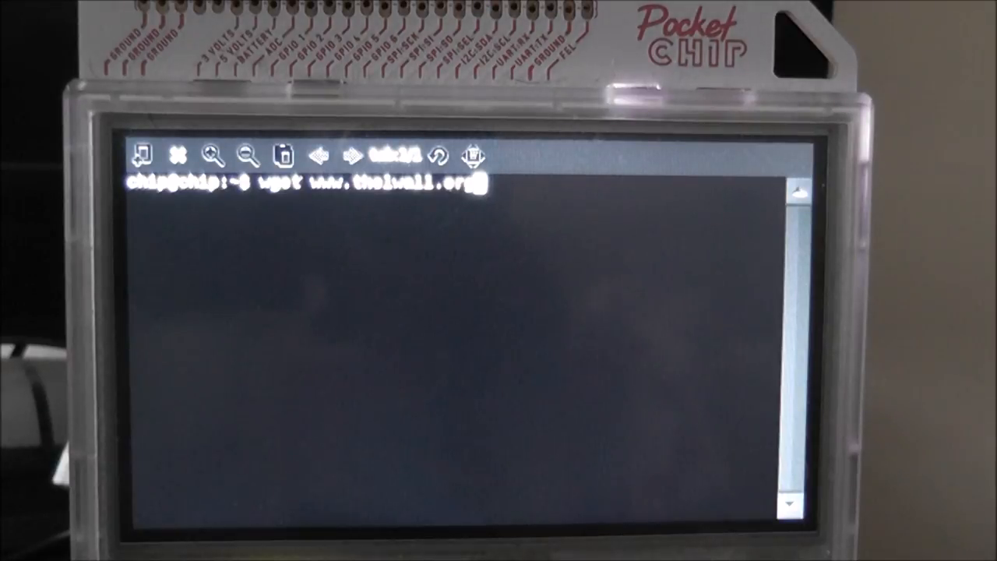
type("/r")
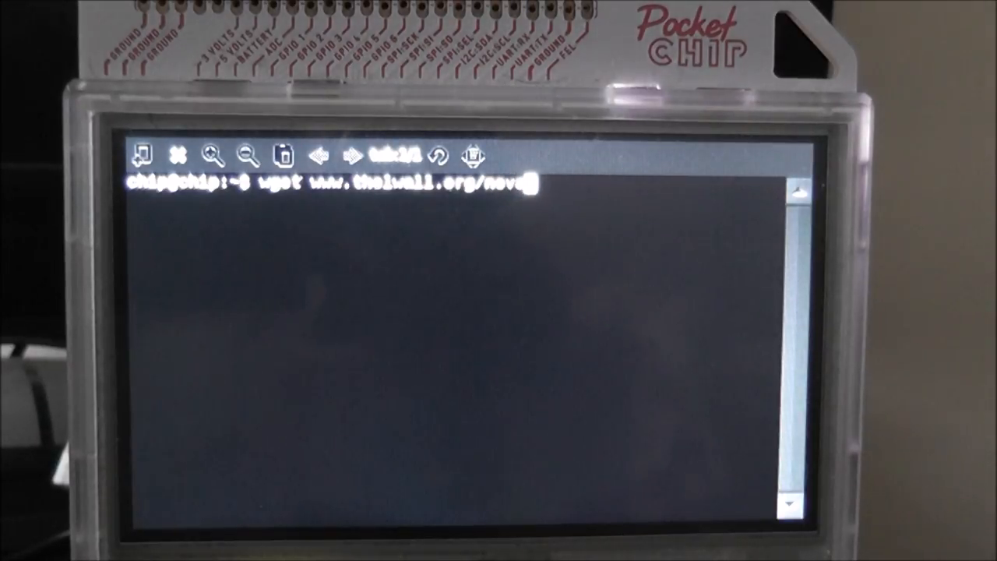
type("spdr")
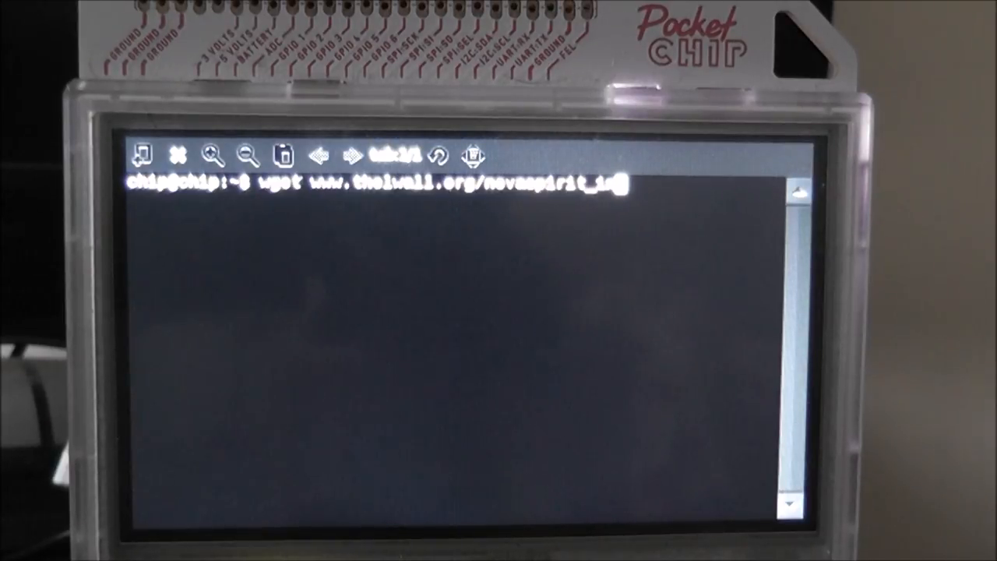
type("_installer")
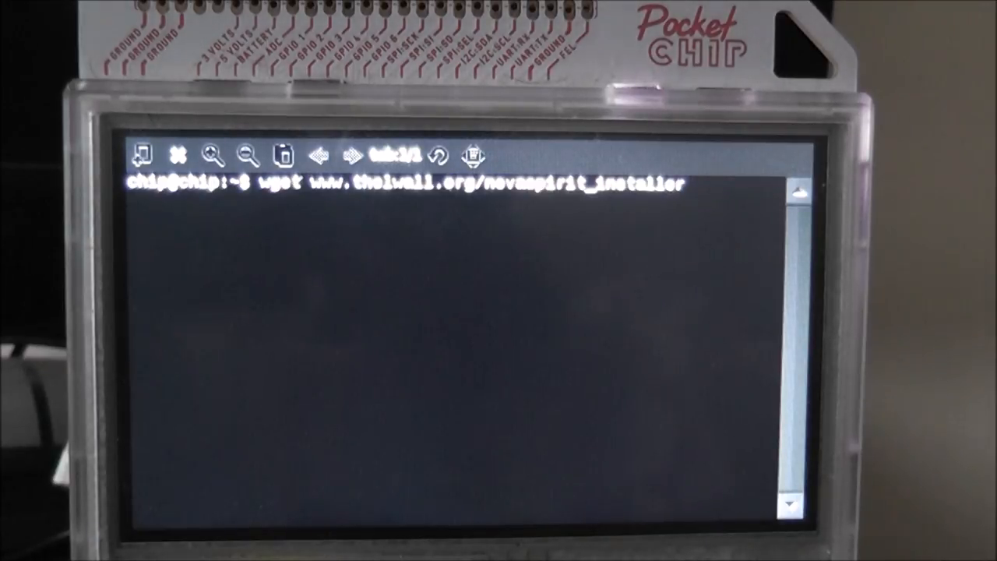
key("Return")
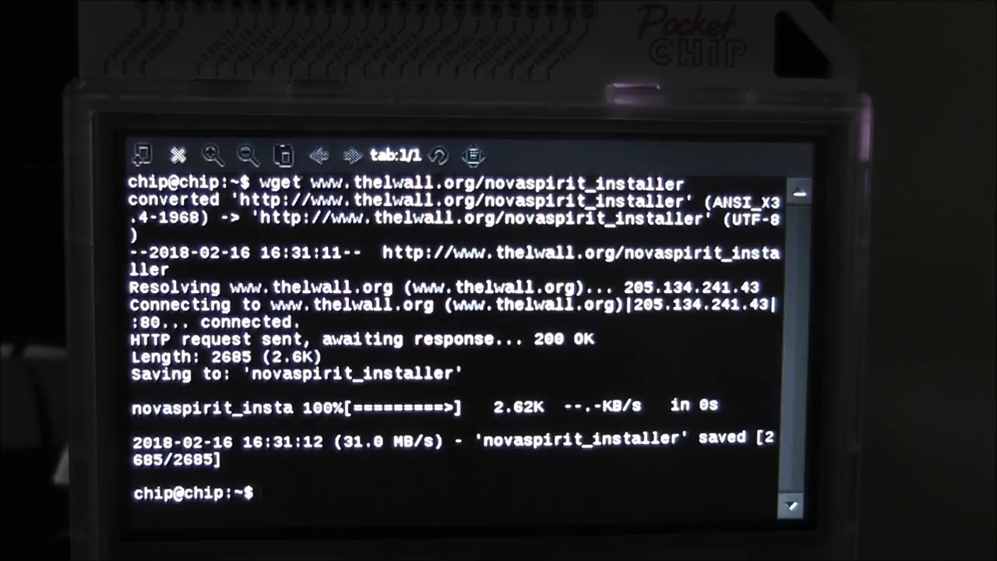
Step: Run chmod +x ./novaspirit_installer, correcting the mistyped 'launcher' filename
type("c")
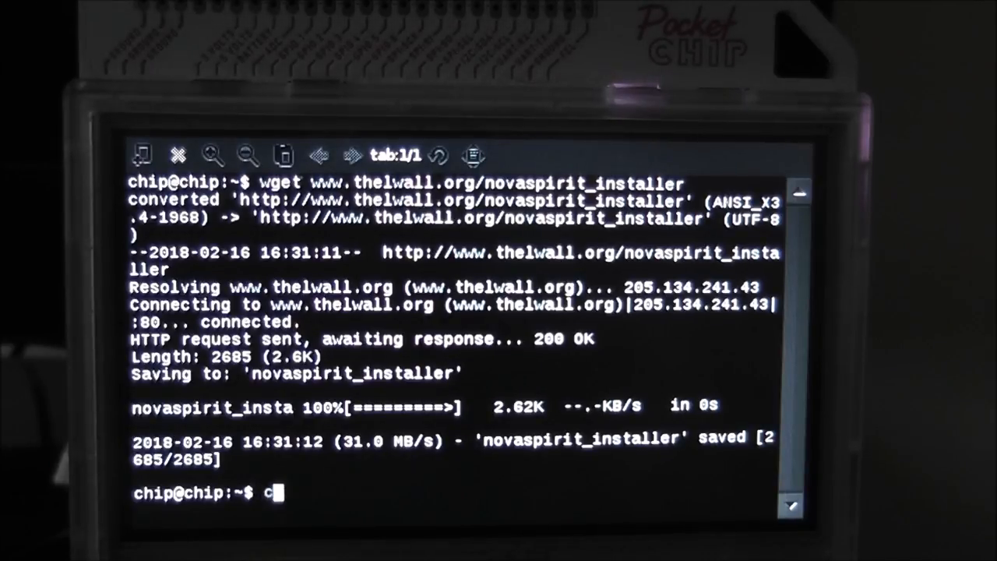
type("hmod")
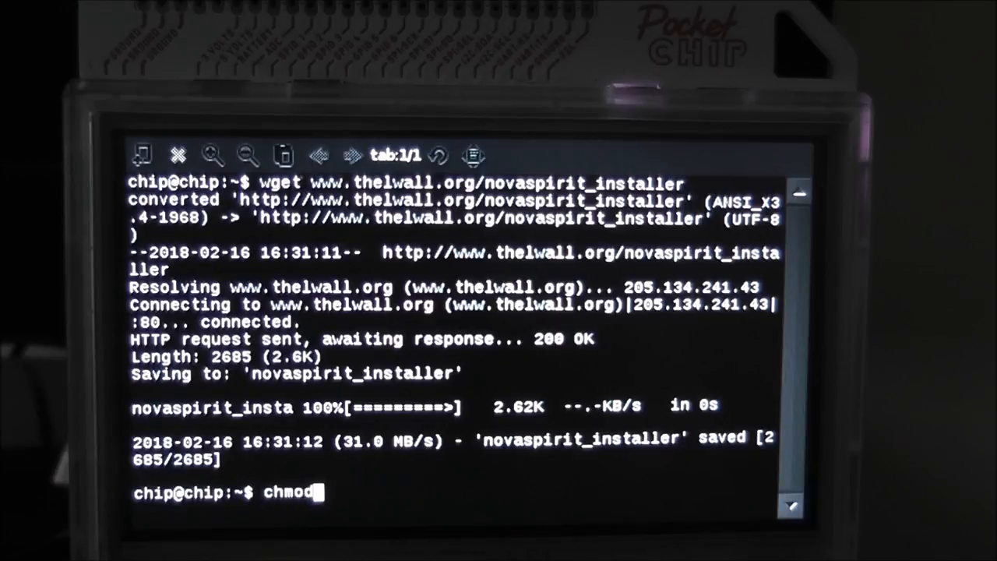
type("+")
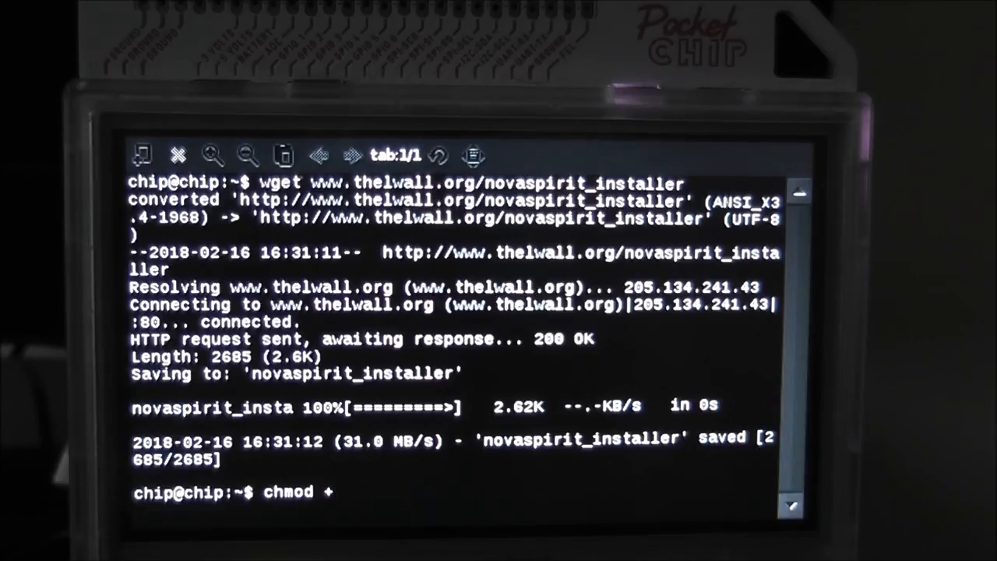
type("x")
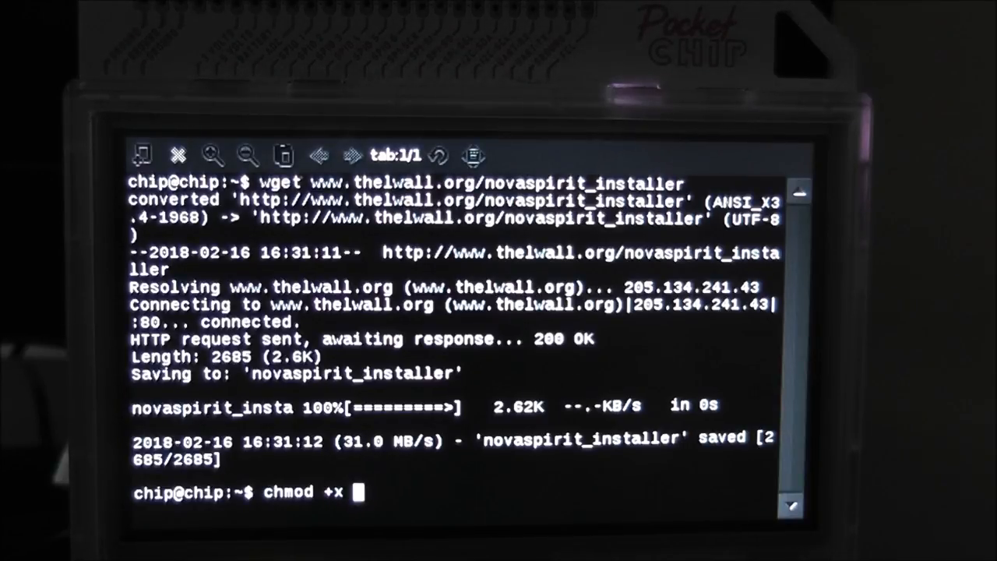
type(".")
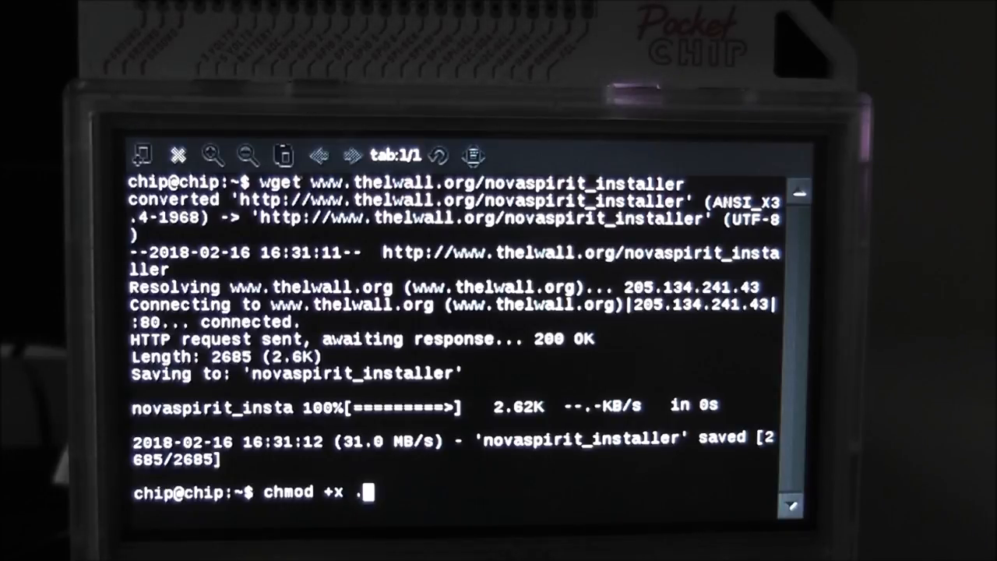
type("/nov")
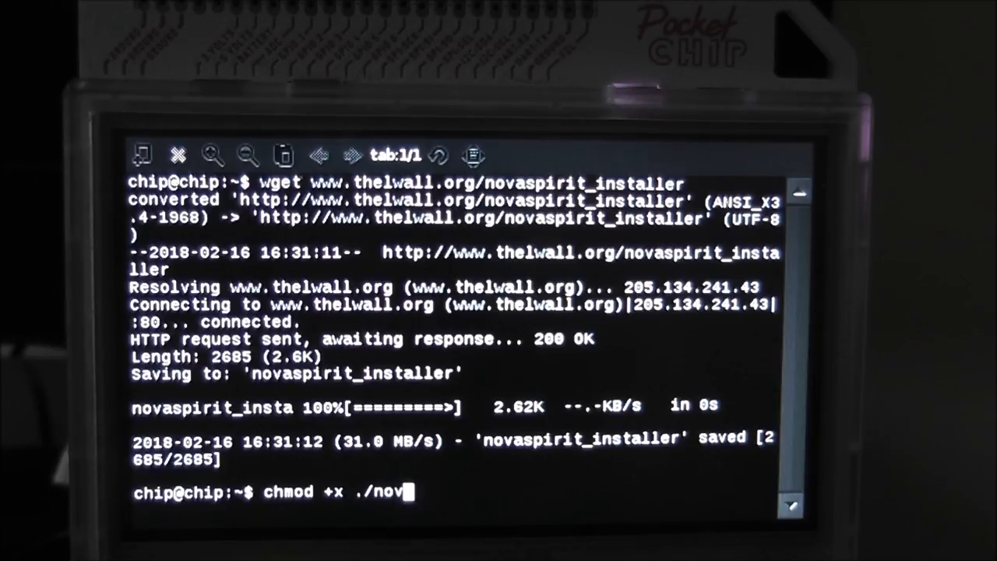
type("aspiri")
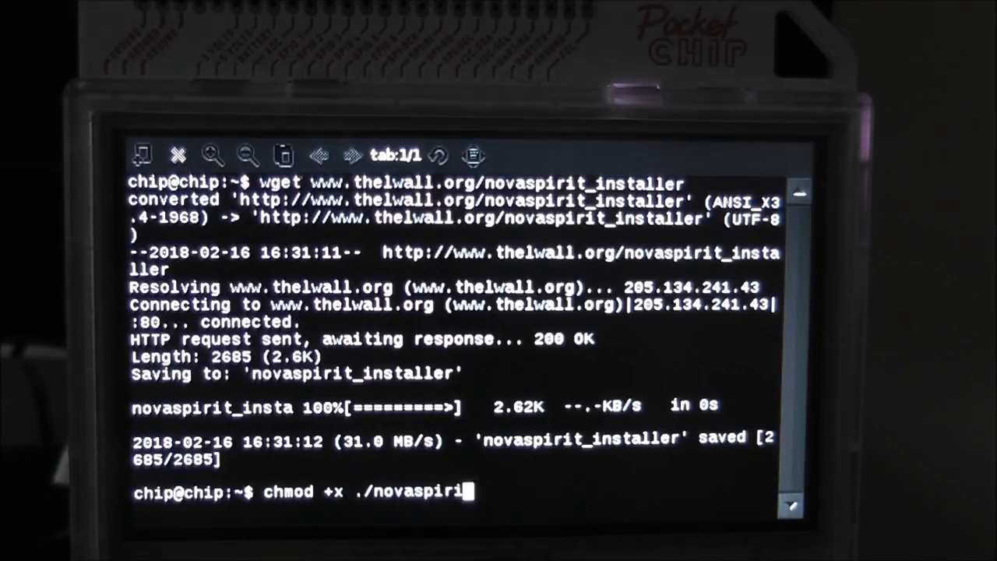
type("t_i")
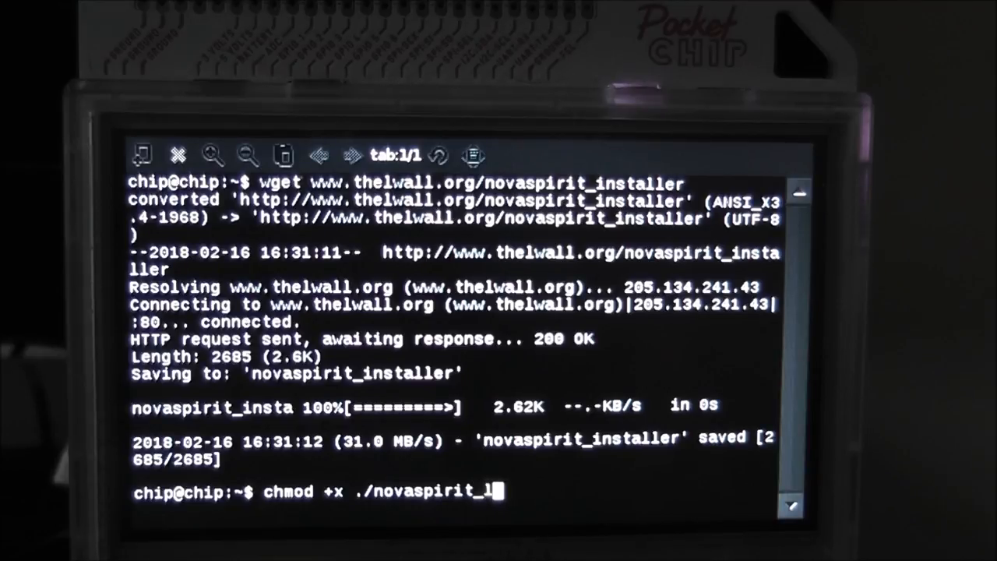
type("aunch")
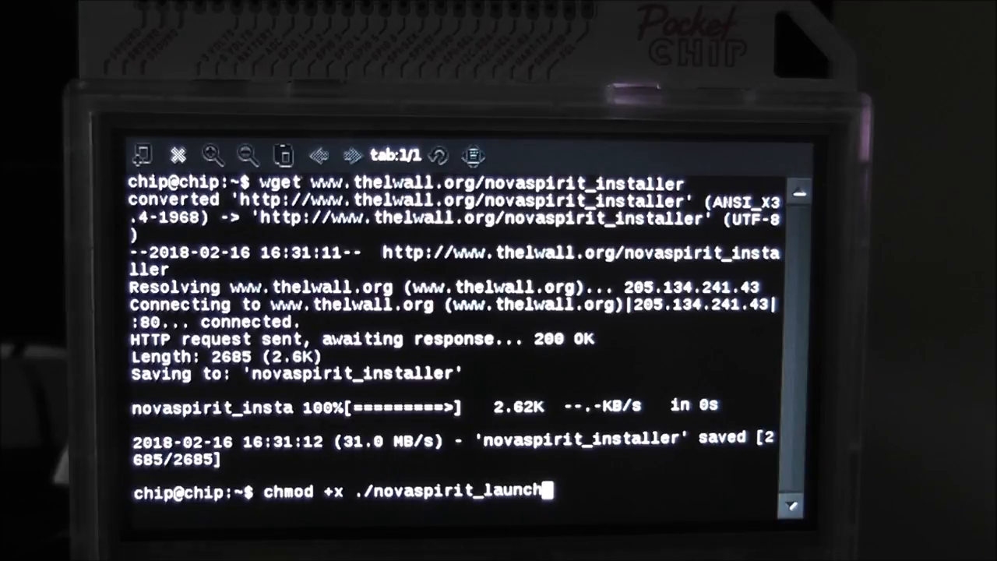
type("er")
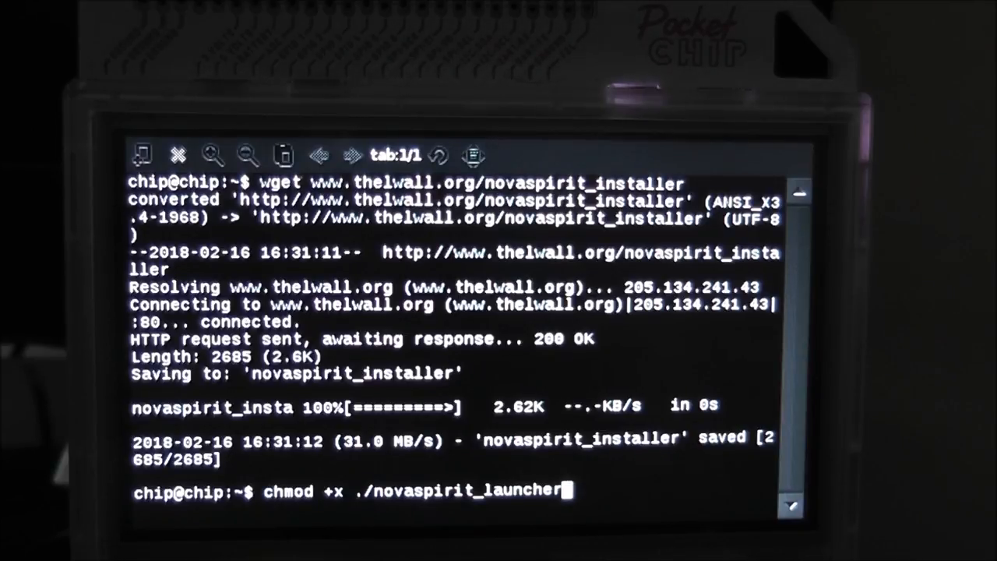
key("BackSpace")
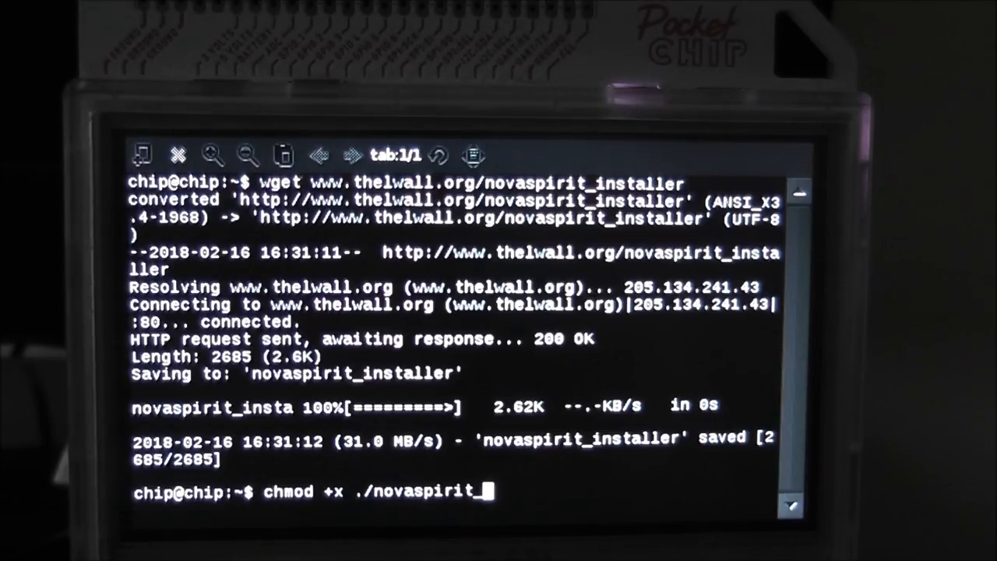
type("ins")
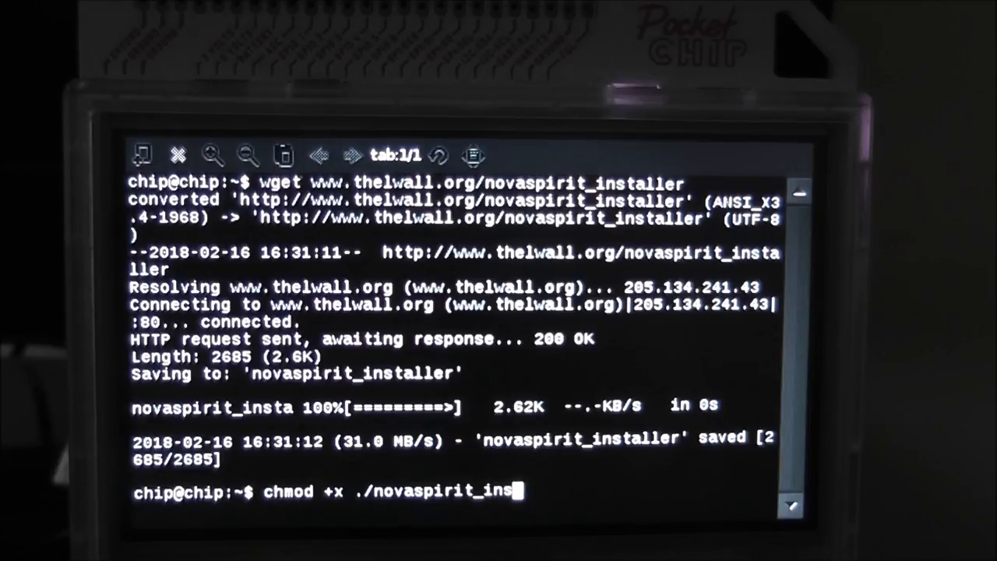
type("taller")
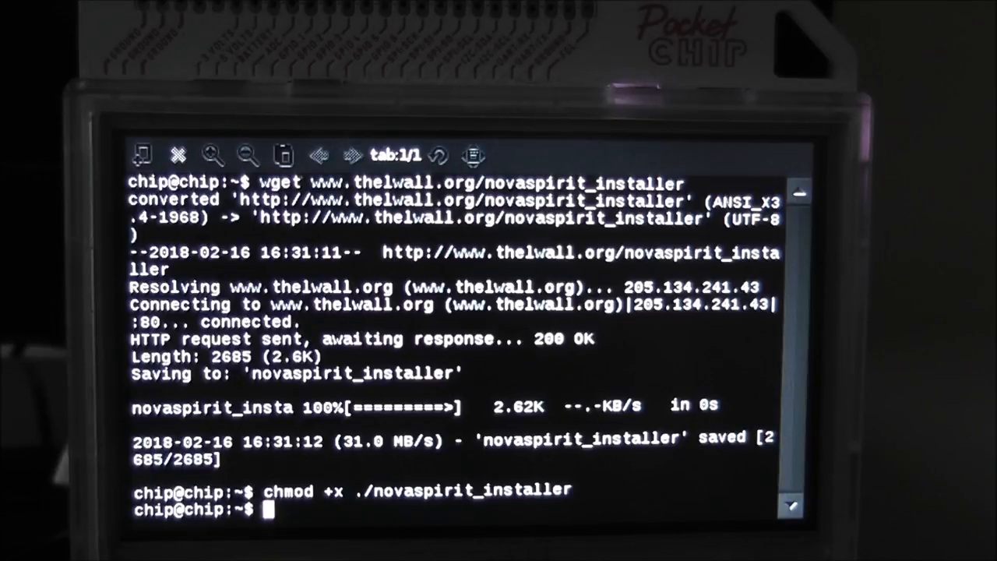
Step: Run ./novaspirit_installer and choose option d, Any other platform, for CPUMiner optimisation
type(".")
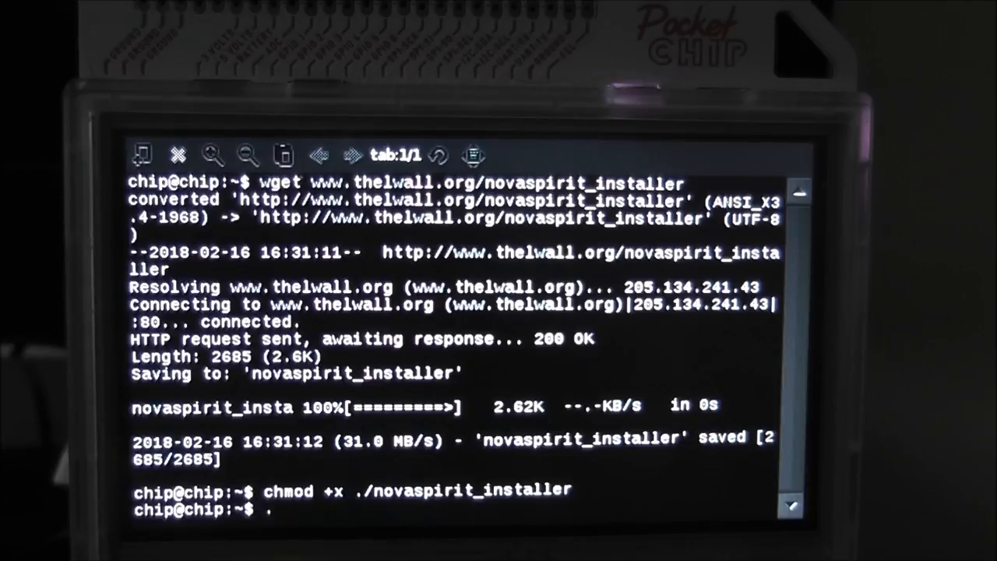
type("/")
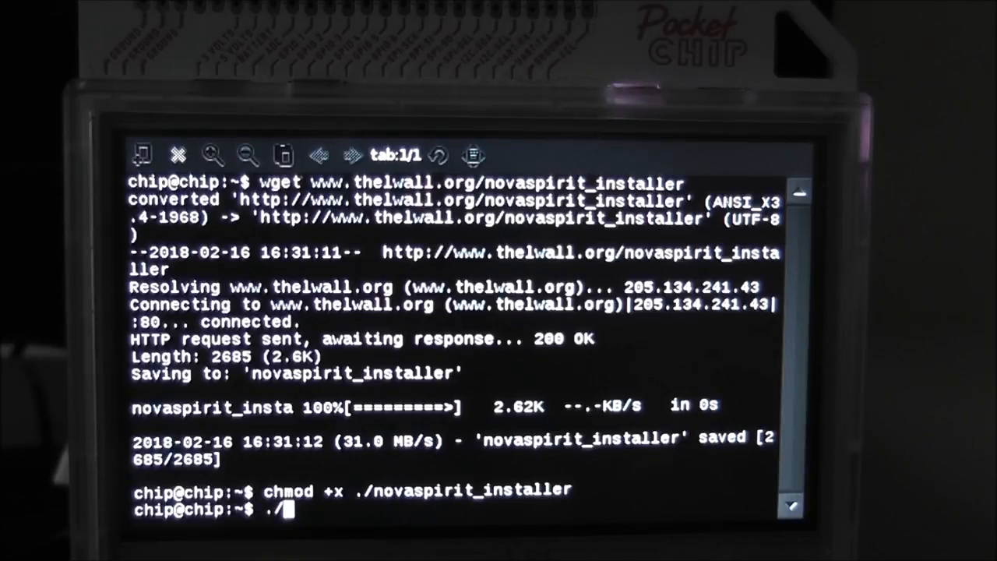
type("nov")
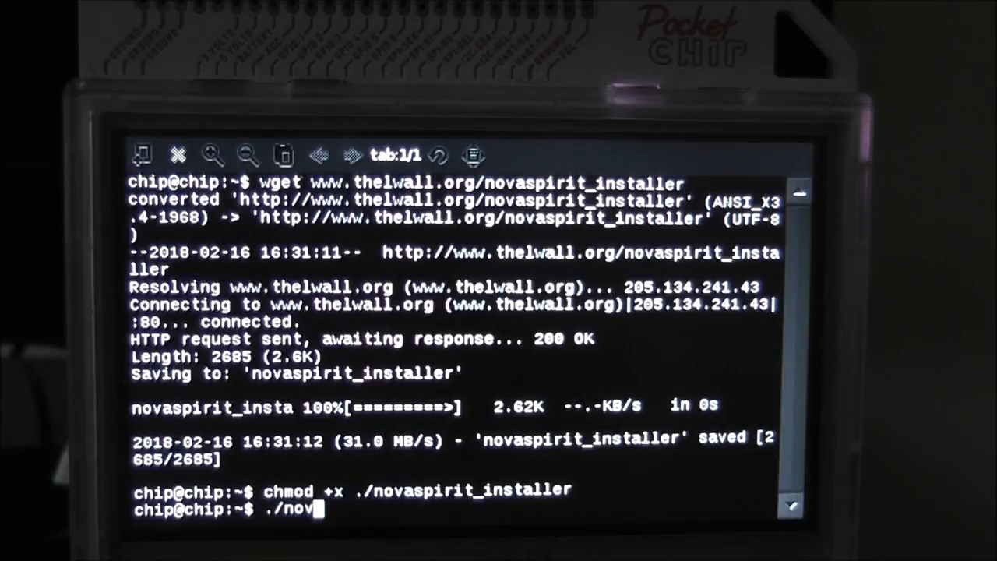
type("aspirit_")
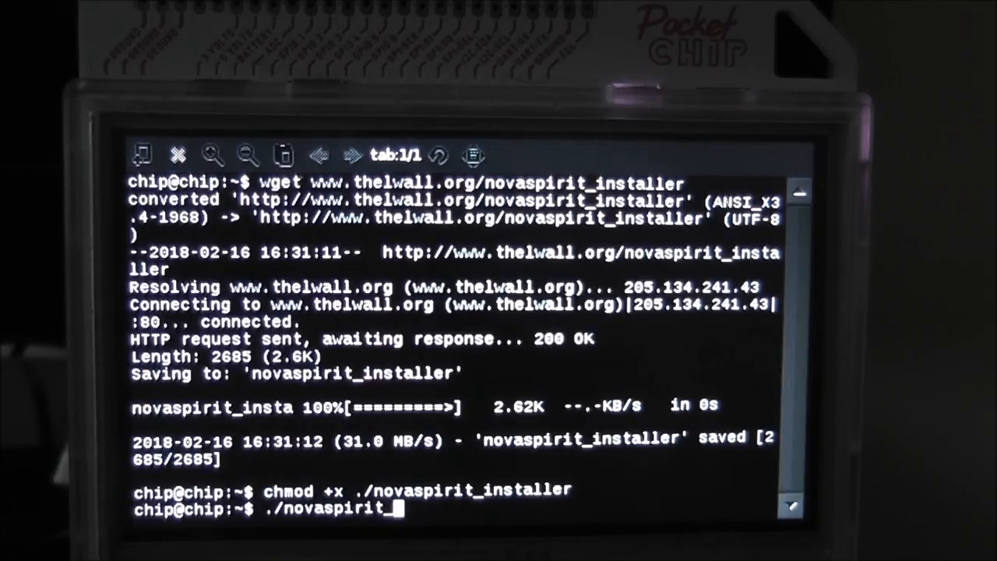
type("in")
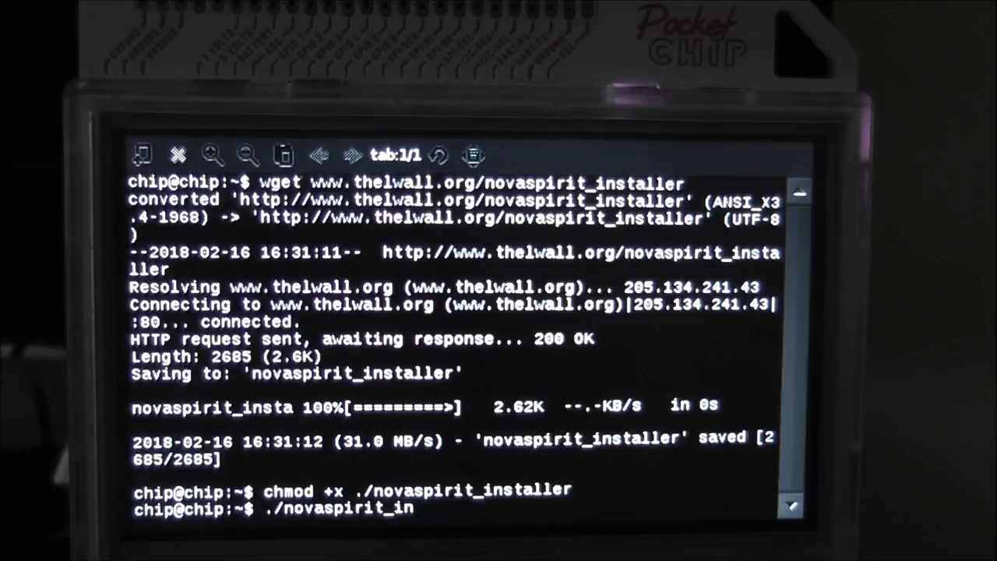
type("staller")
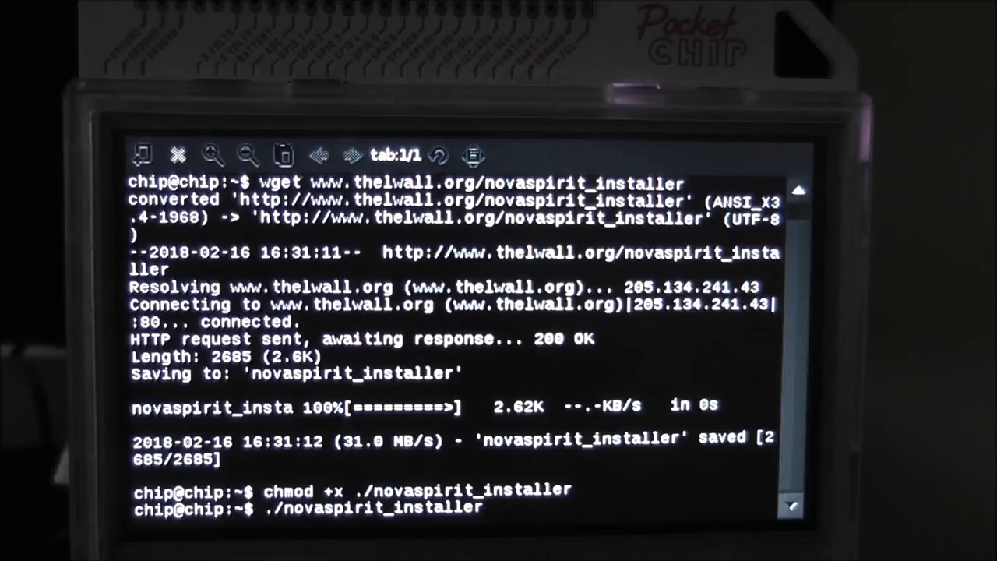
key("Return")
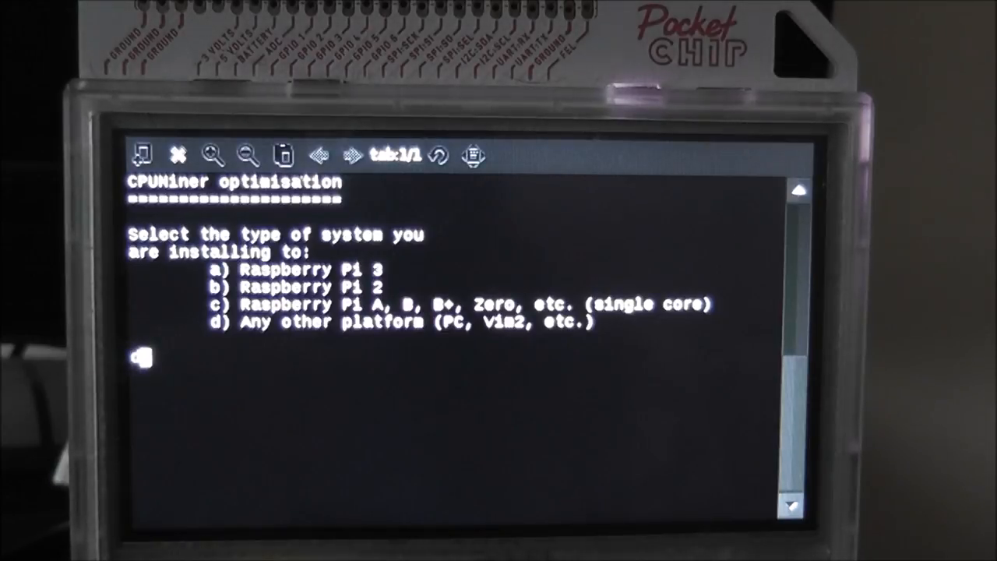
type("d")
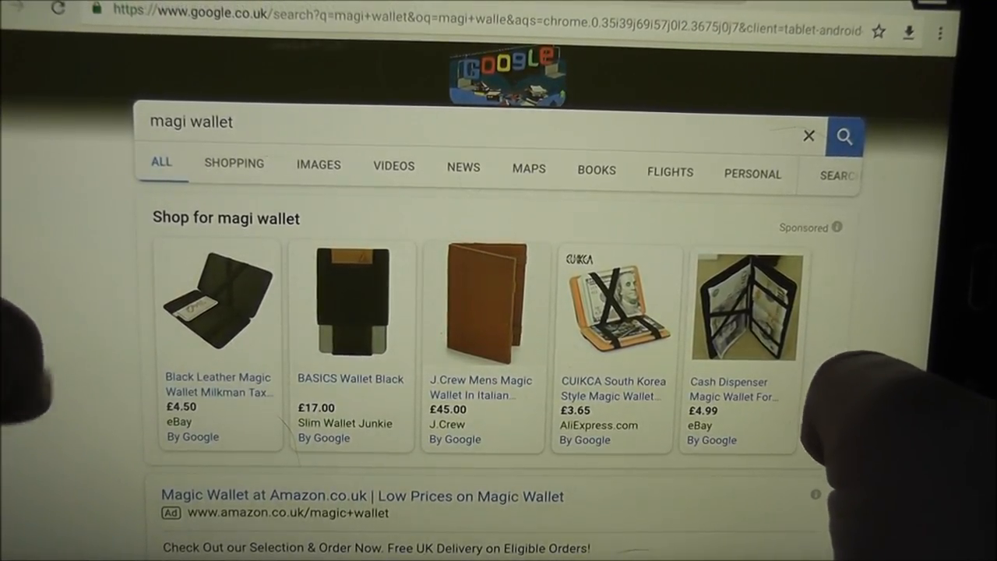
Step: Scroll the magi wallet results and follow the 'MAGI | Coin MAGI' m-core.org link
scroll("down", 3)
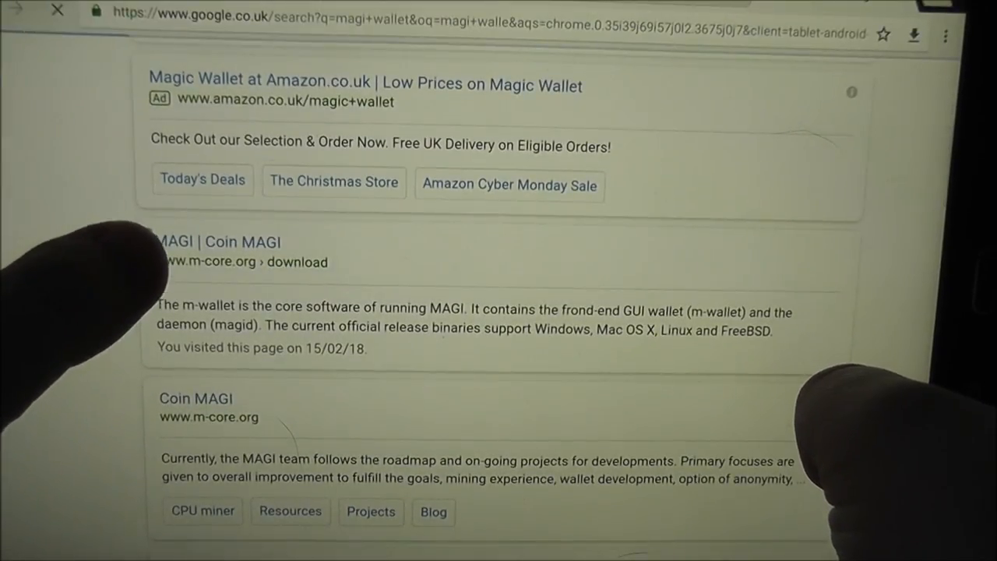
left_click(219, 242)
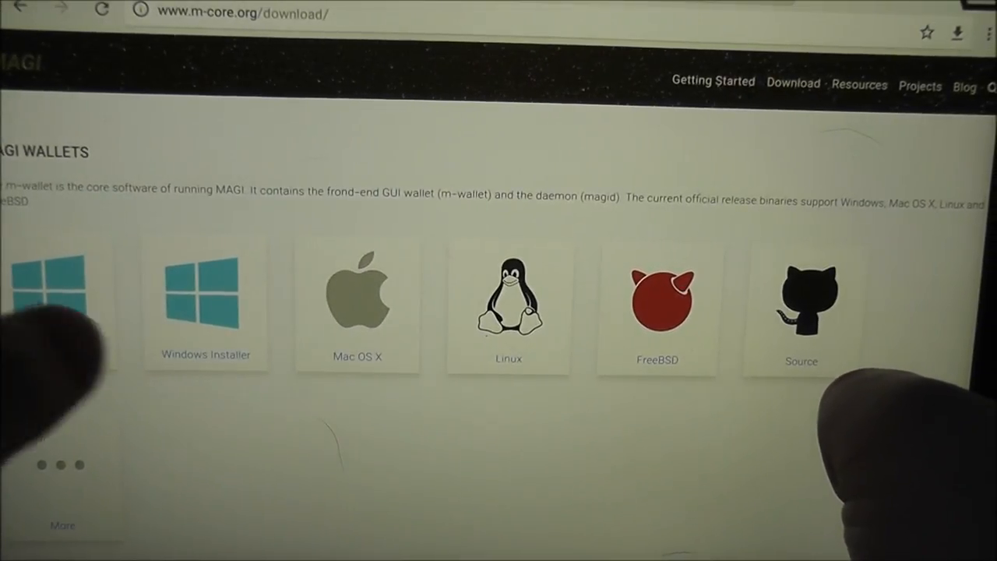
scroll("down", 3)
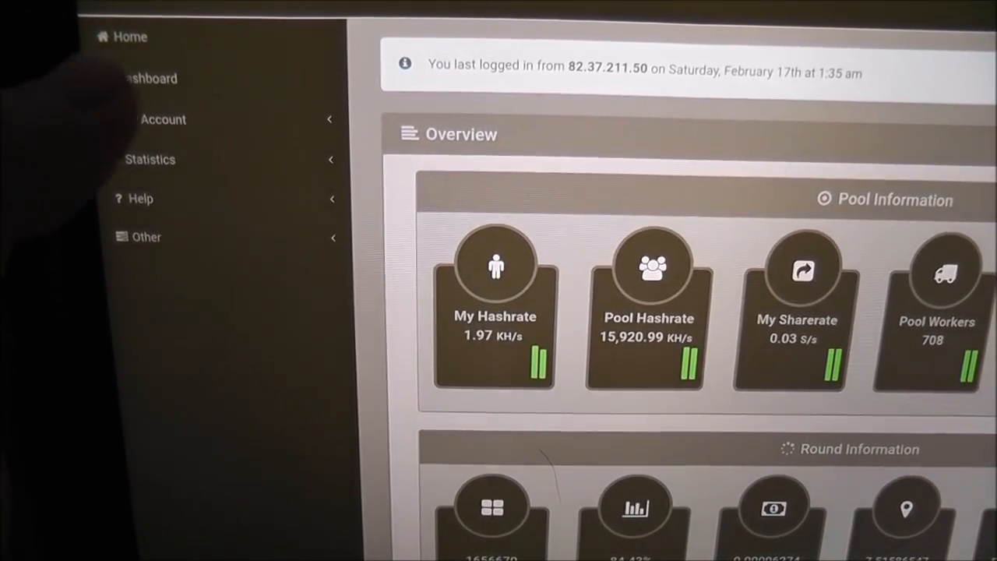
Step: Expand My Account and open My Workers, showing worker pilot at 2 Khash/s
left_click(162, 119)
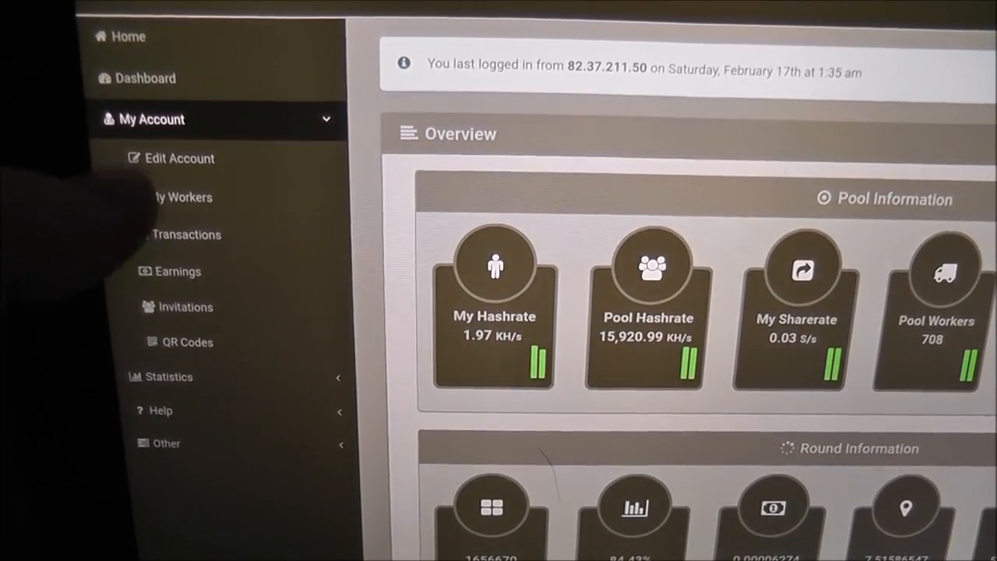
left_click(180, 196)
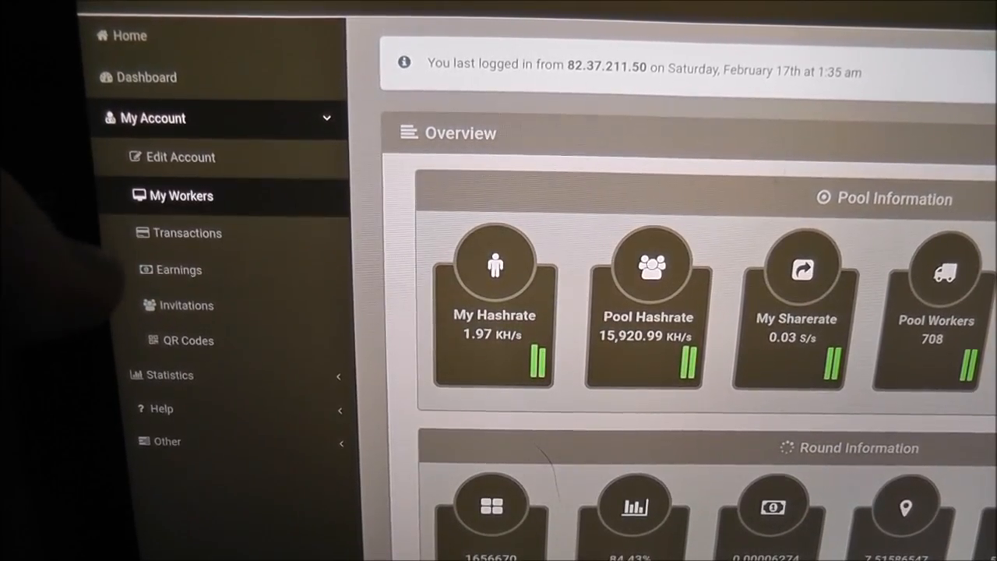
left_click(180, 196)
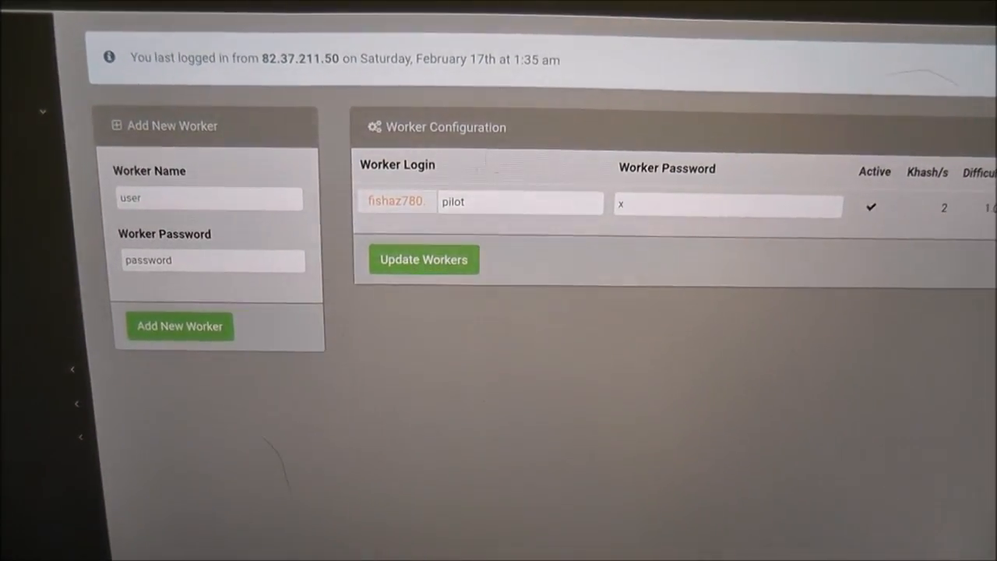
left_click(179, 325)
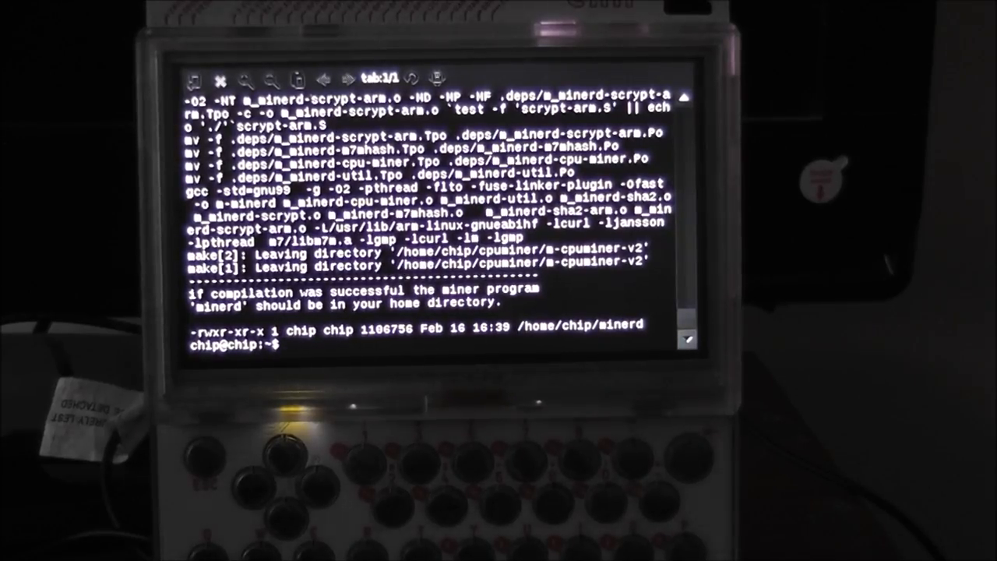
Step: Change into the cpuminer folder with cd cpuminer
type("cd")
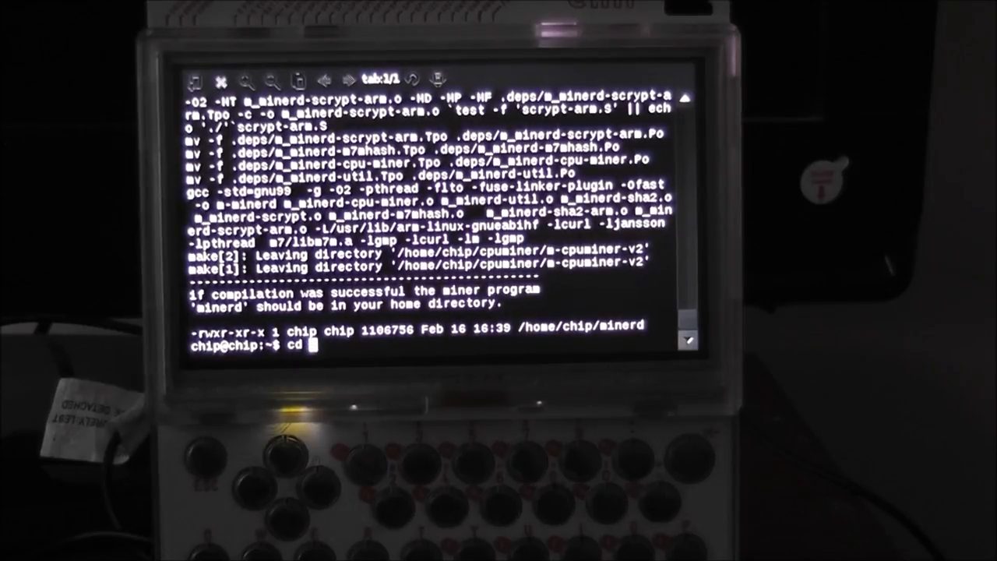
type("cp")
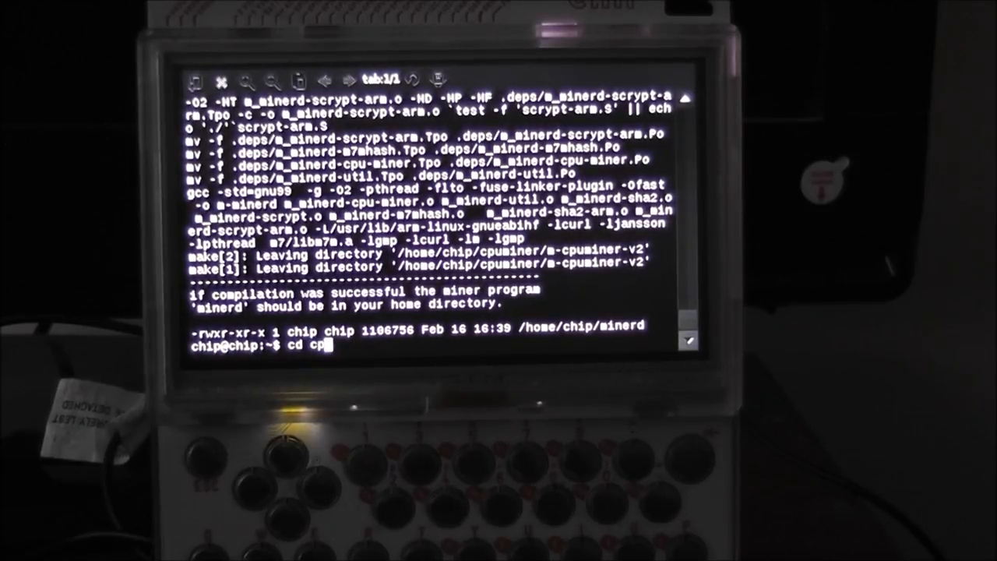
type("puminer")
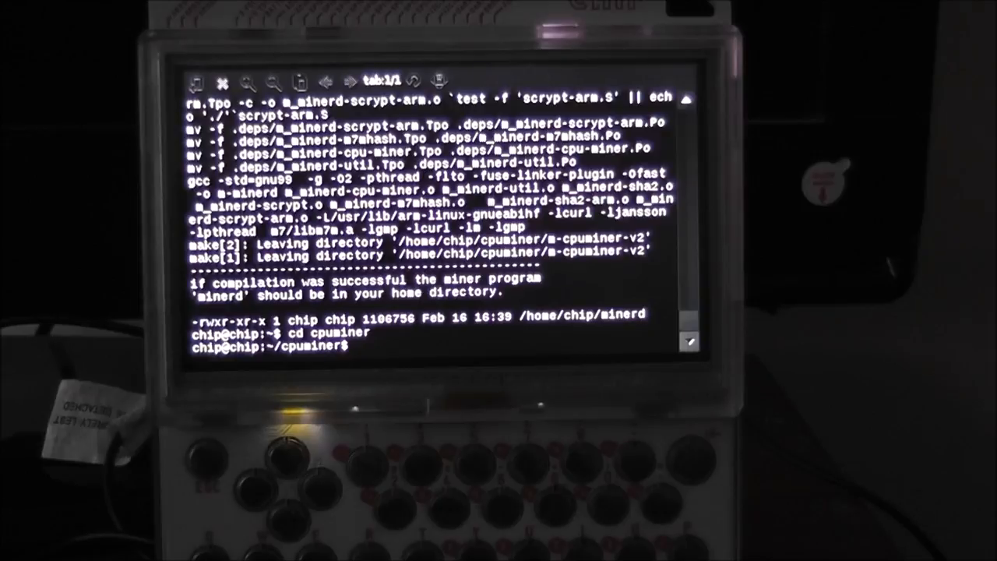
Step: Try cd m-cpuminer, m-cpuminer- and m-cpuminer-v23, none found, then exit to the launcher
type("c")
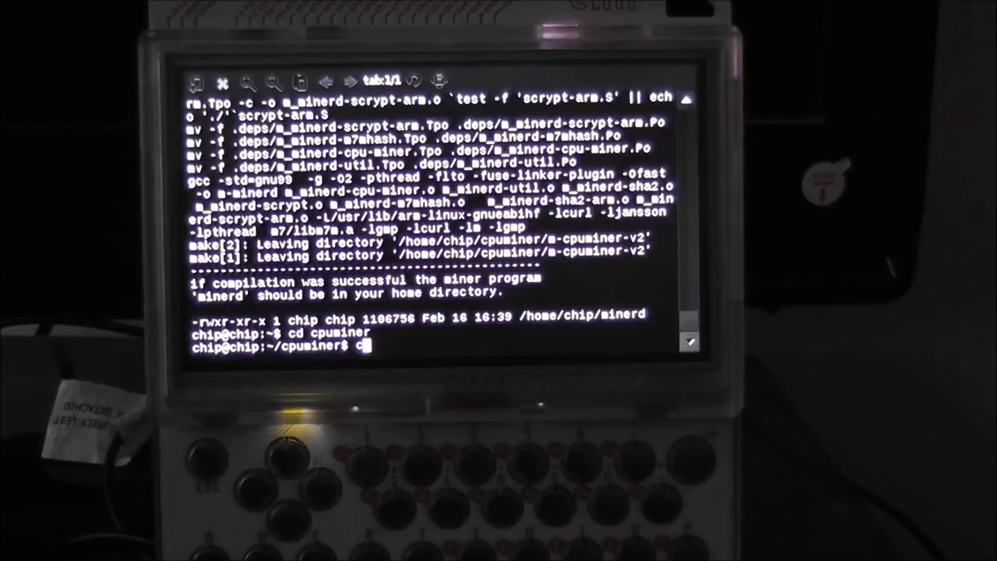
type("d")
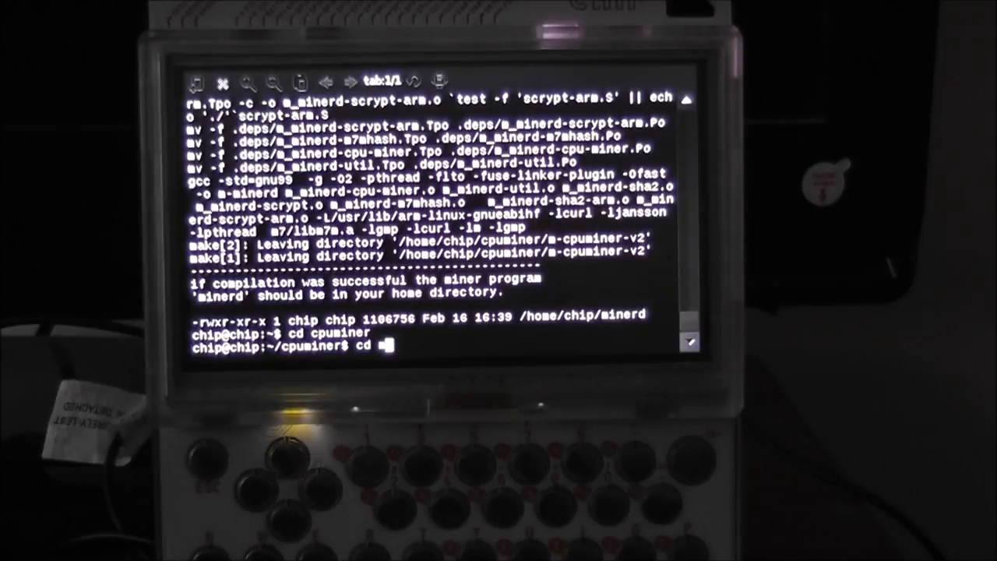
type("m-c")
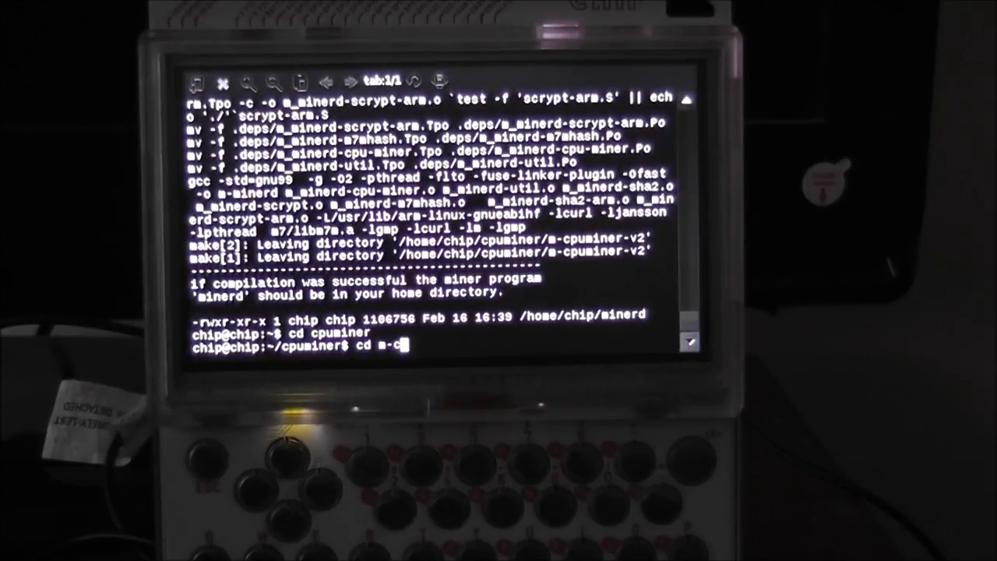
type("puminer")
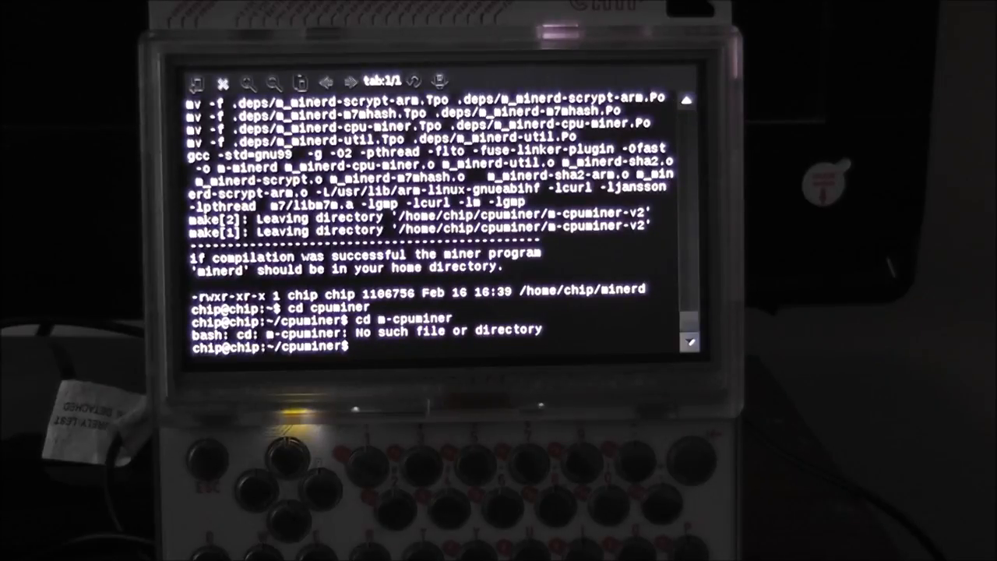
type("cd m-cpuminer")
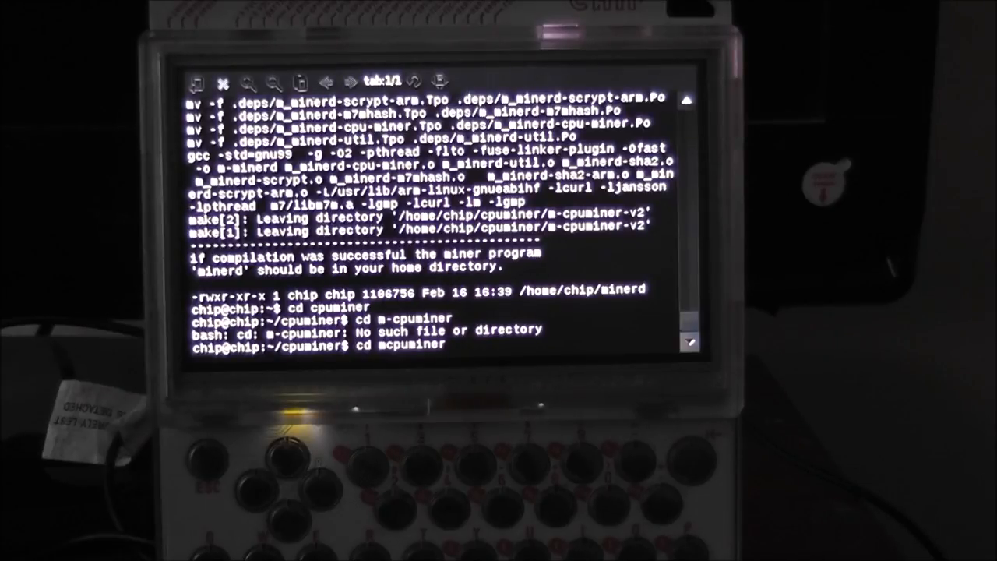
type(",")
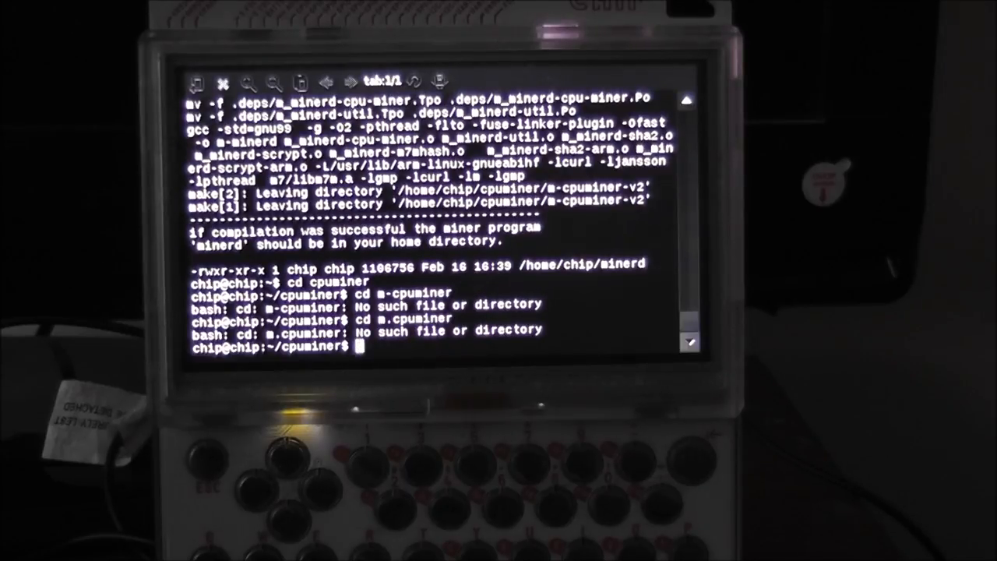
type("cd m-cpuminer-v23")
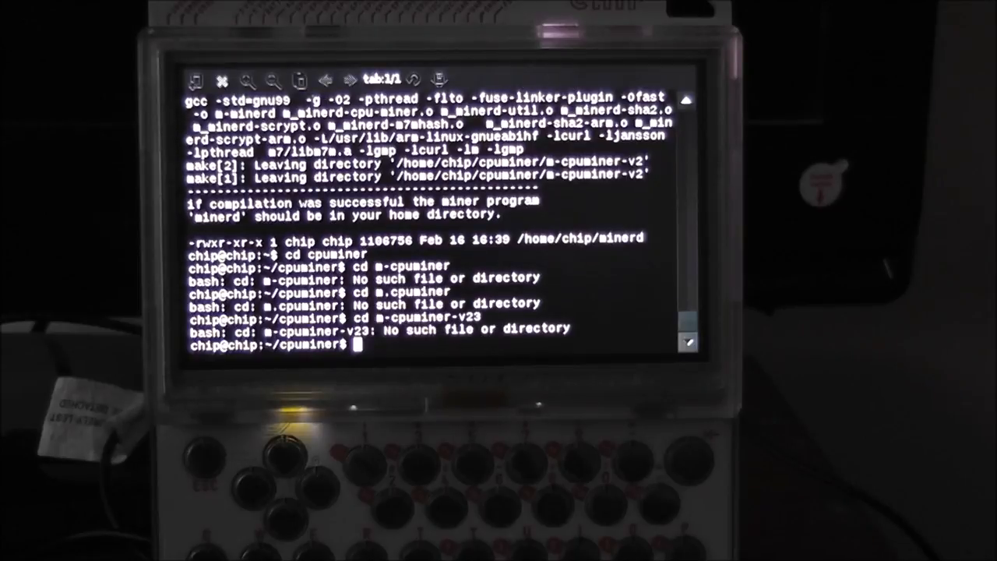
type("cd m-cpuminer-v23")
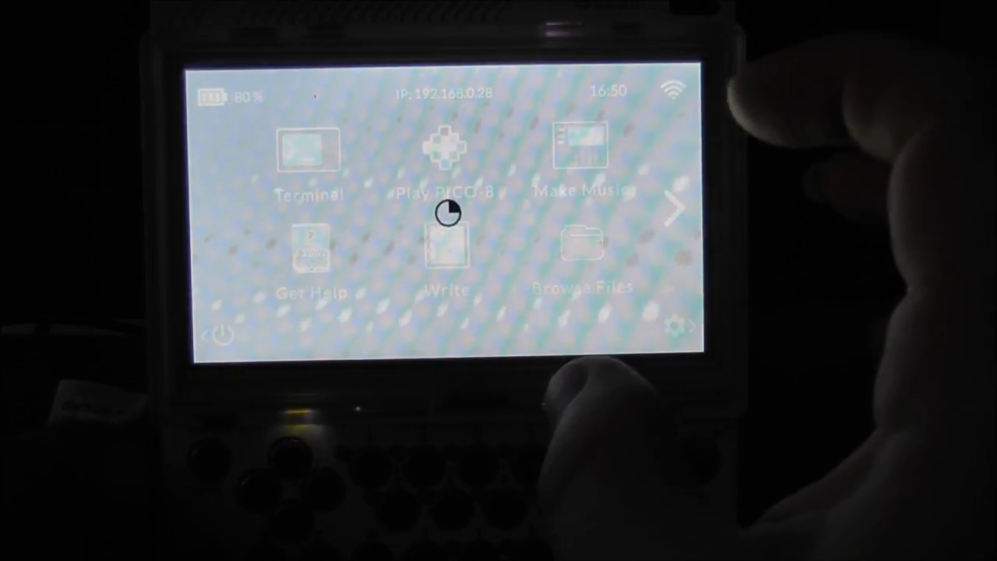
Step: View the cpuminer folder's contents in File Manager, then return to Terminal
left_click(582, 246)
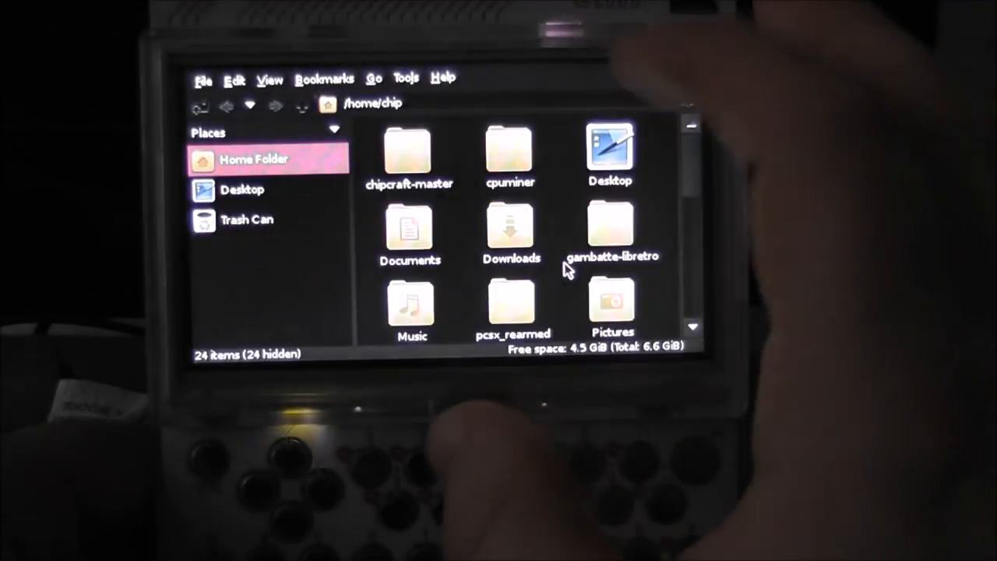
left_click(511, 151)
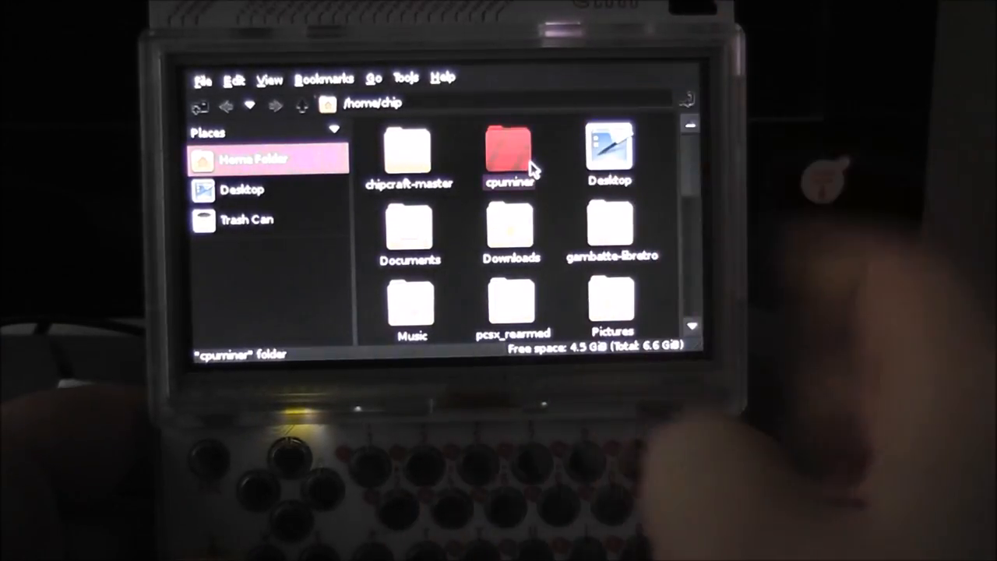
double_click(510, 152)
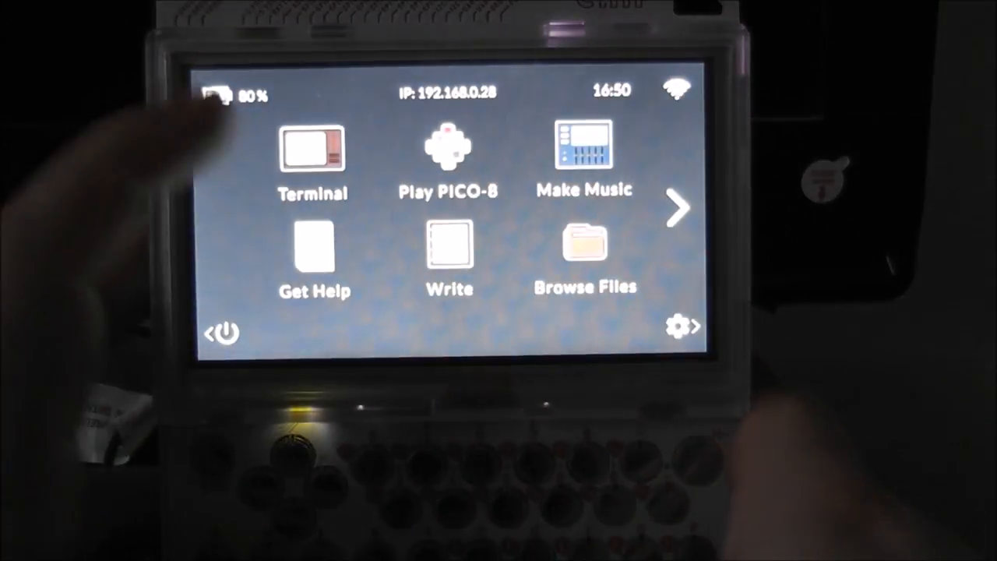
left_click(312, 148)
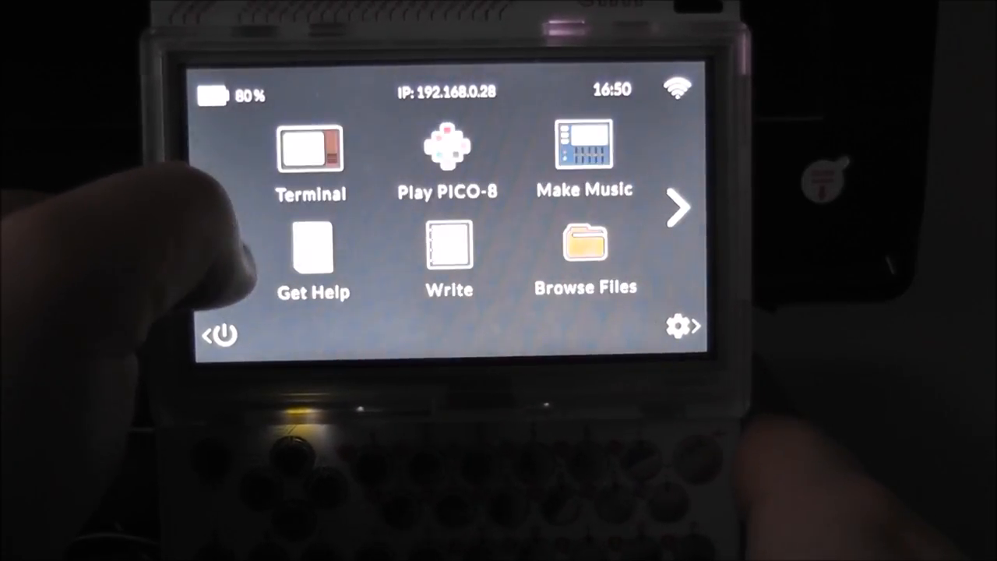
left_click(310, 148)
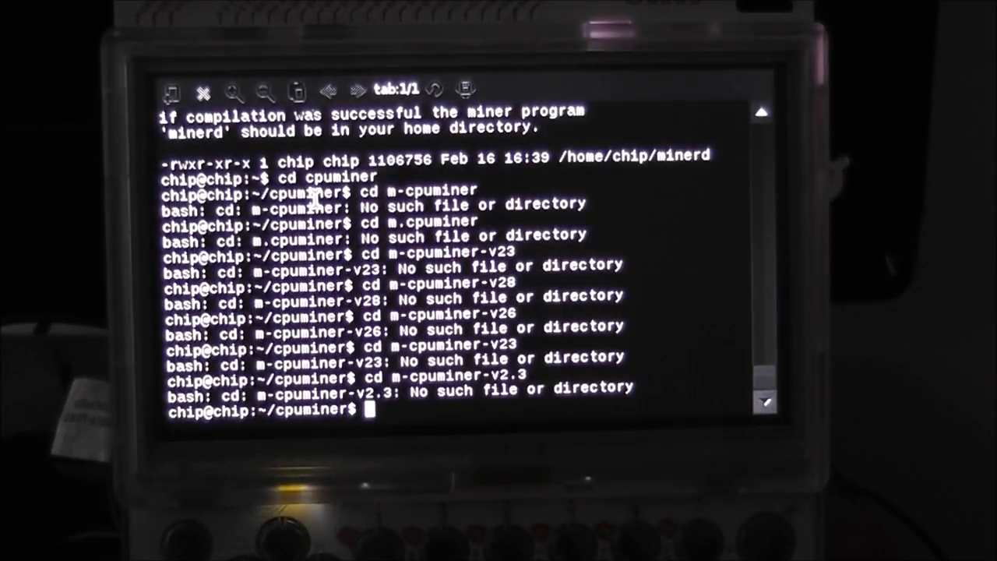
Step: Enter the m-cpuminer-v2 folder with cd, after m-cpuminer-v2.3 fails
type("cd m-cpuminer-v2.3")
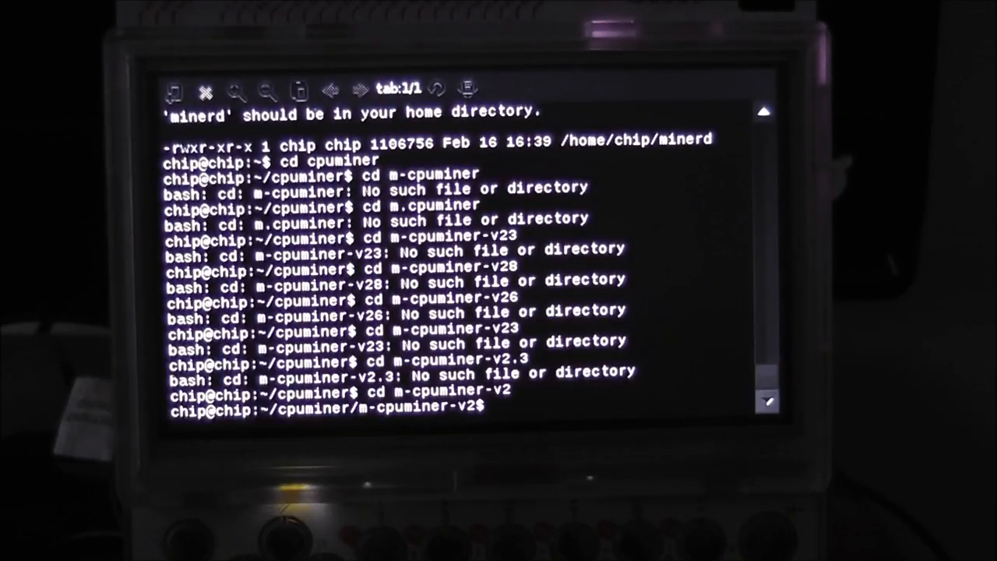
Step: Start the miner command with ./m-minerd -o
type(".")
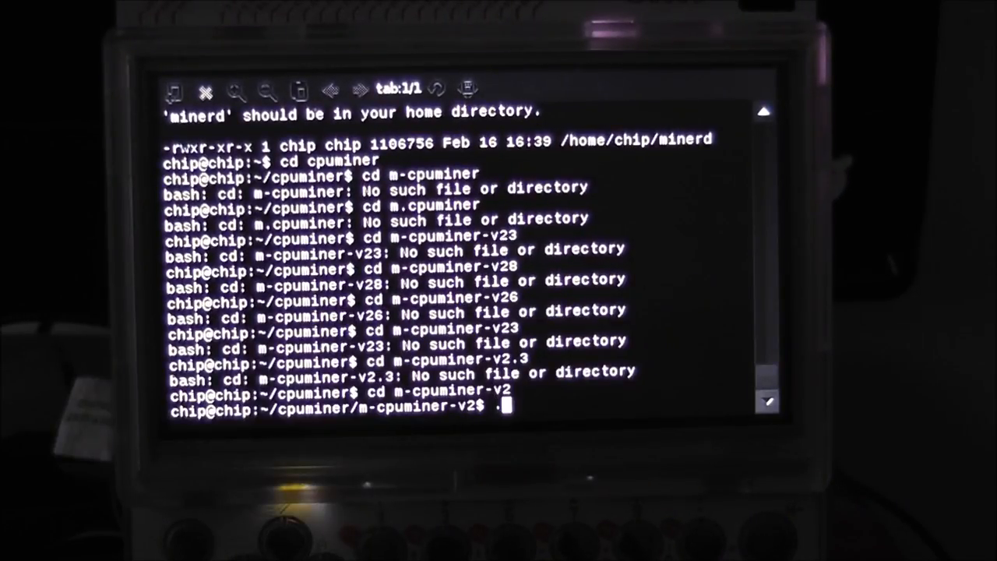
type("/")
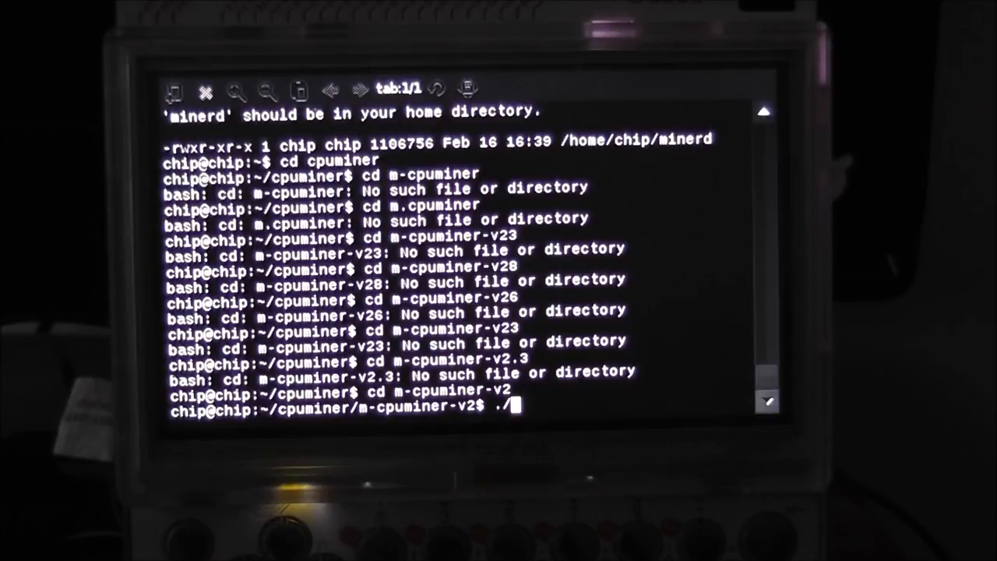
type("m")
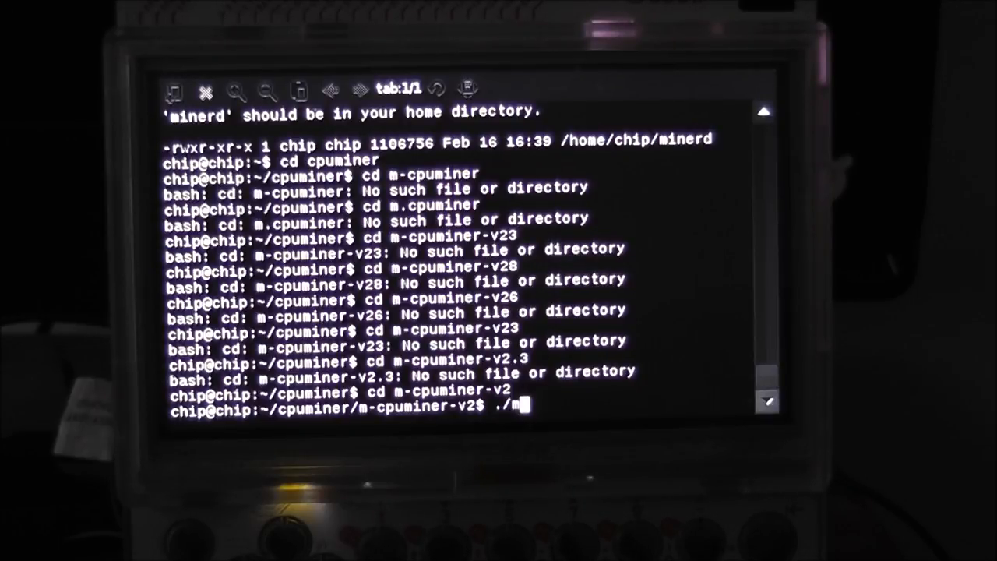
type("-")
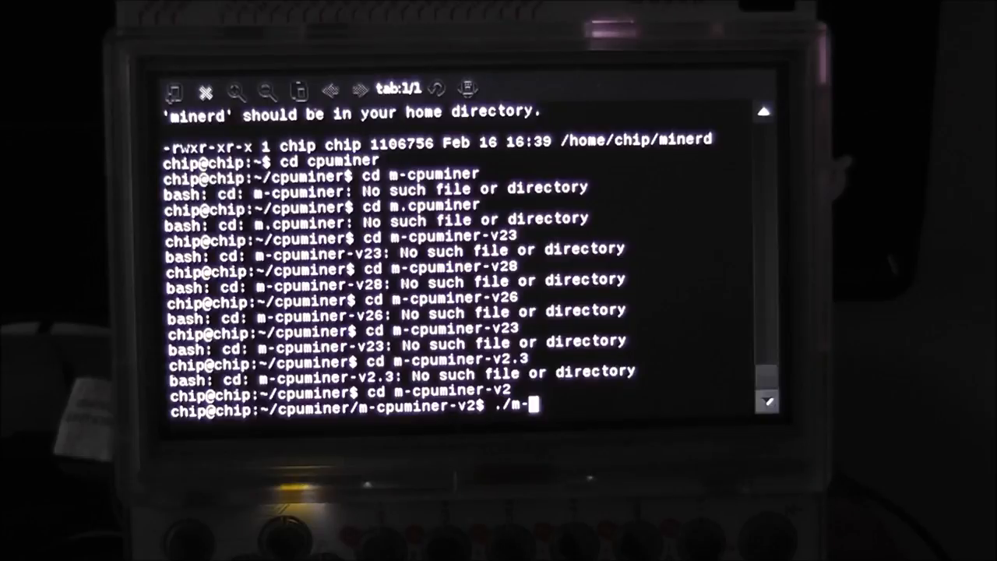
type("miner")
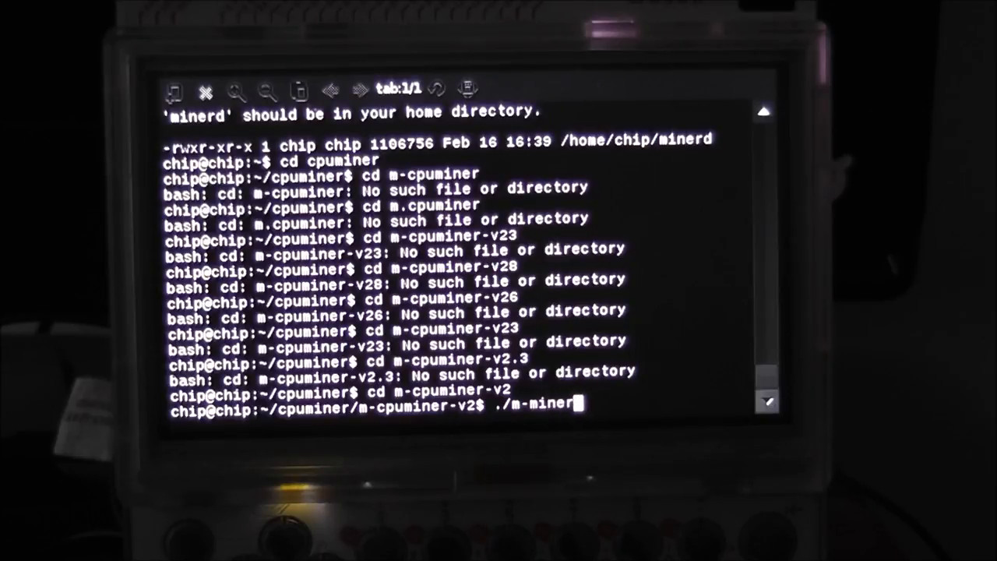
type("d")
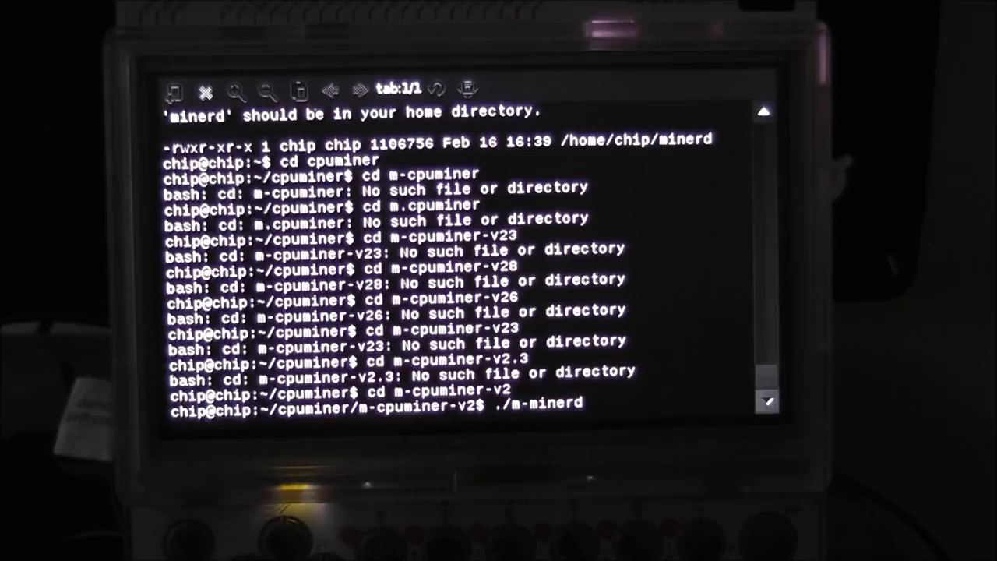
type("-")
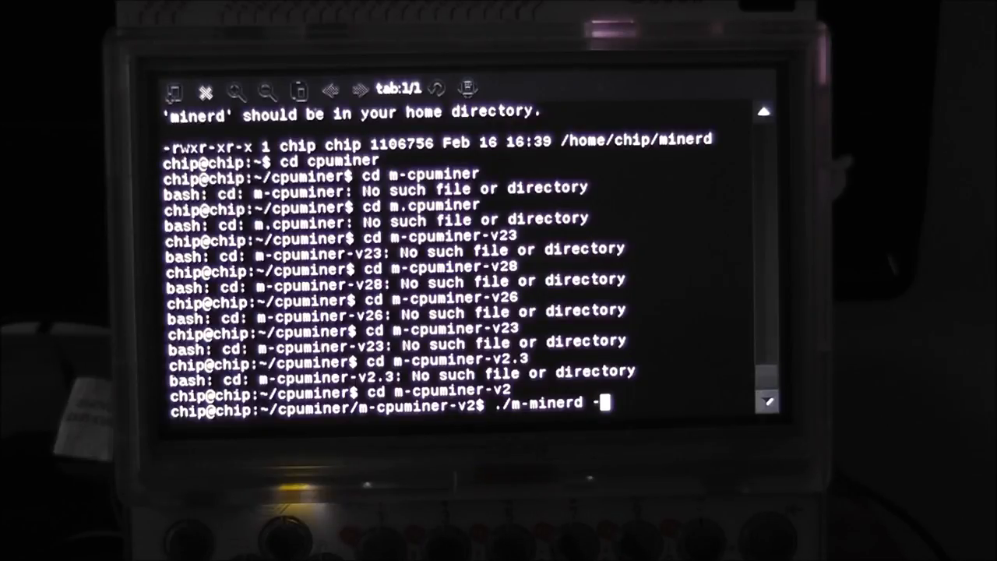
type("o")
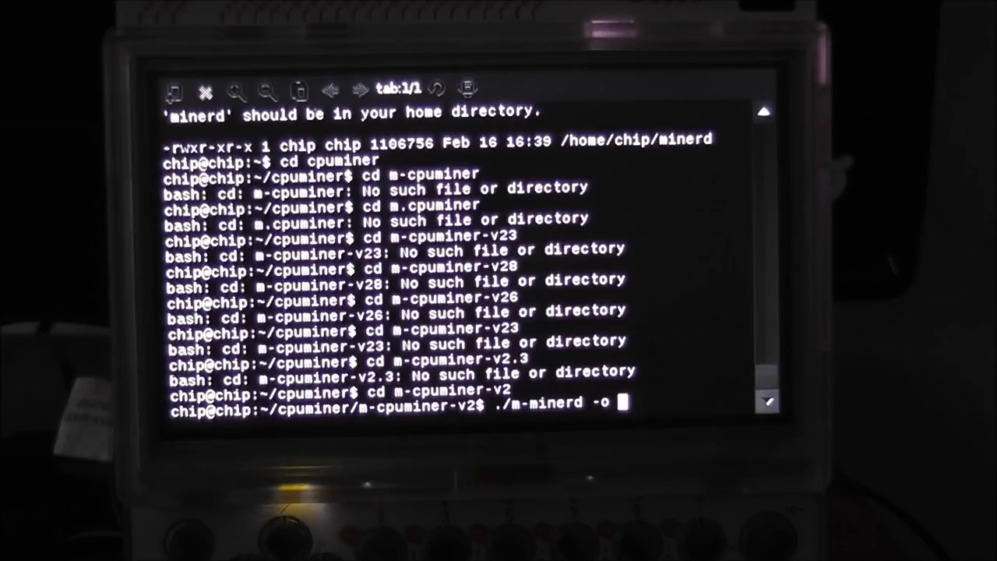
Step: Add the pool URL stratum+tcp://mining.m.has.com:3334 to the command
type("strat")
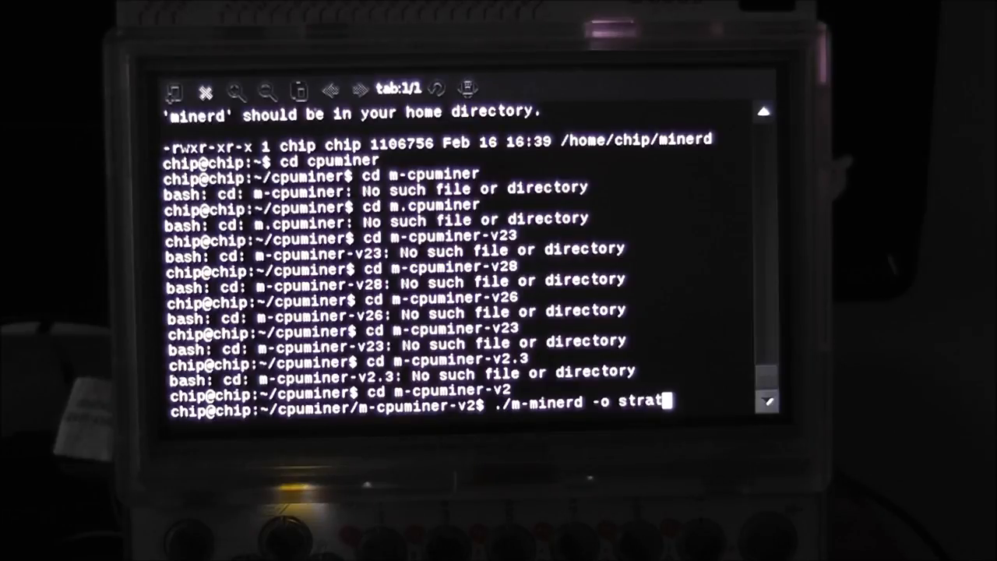
type("u")
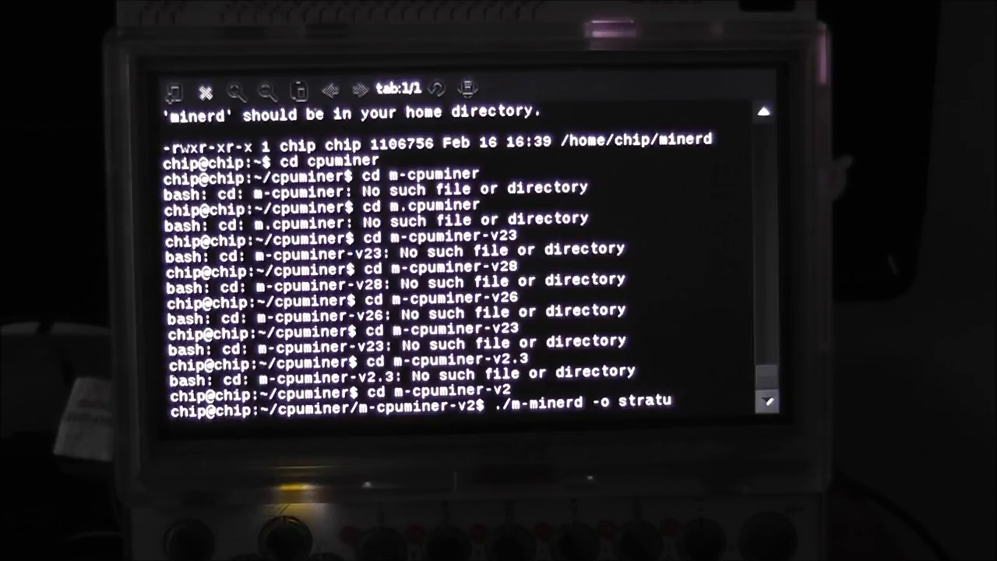
type("m")
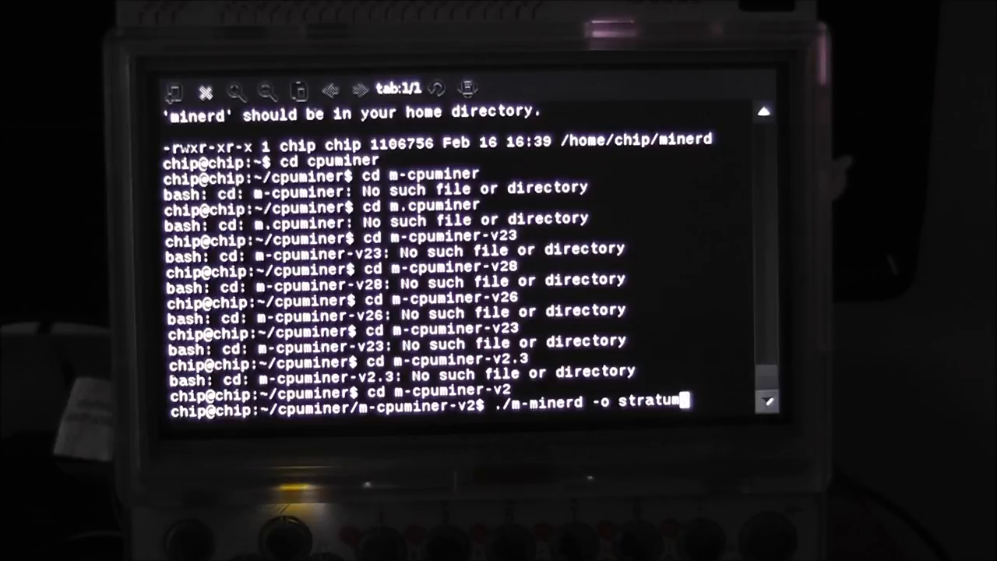
type("+")
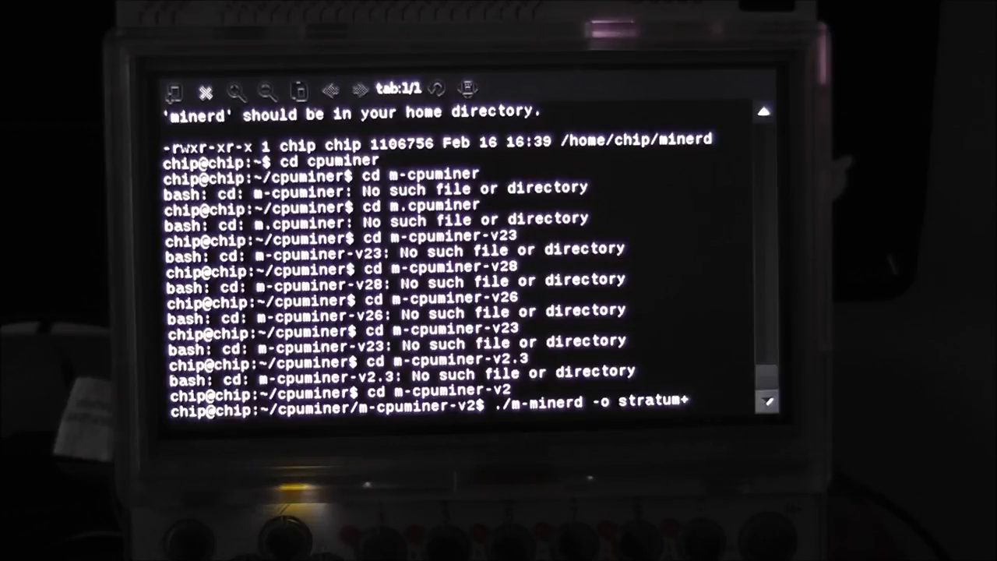
type("tcp:")
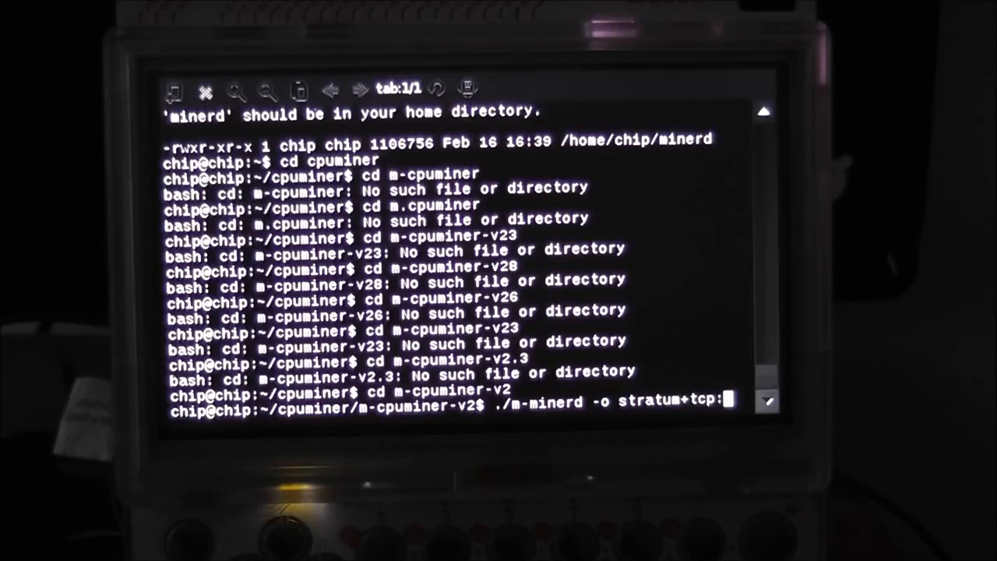
type("//mi")
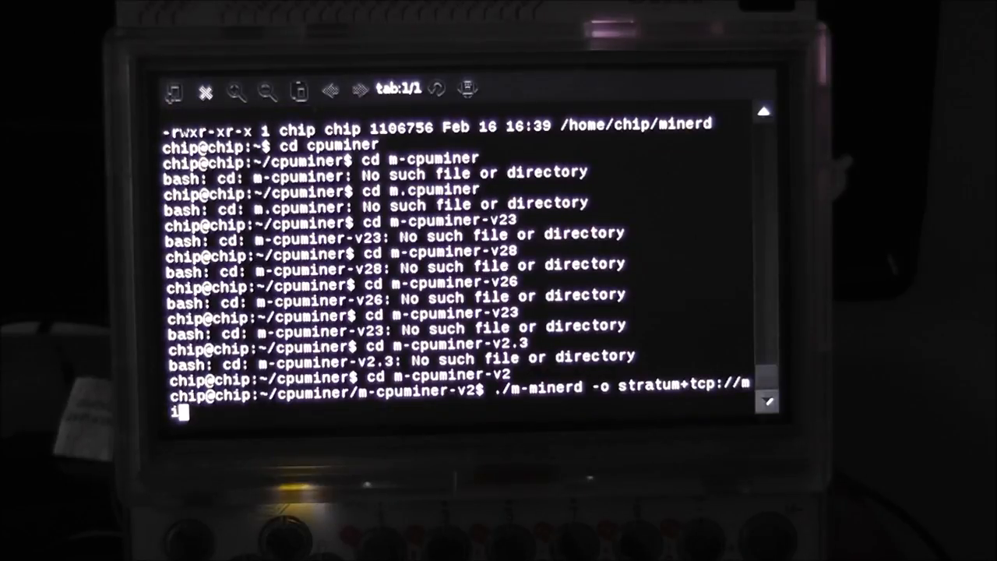
type("ning")
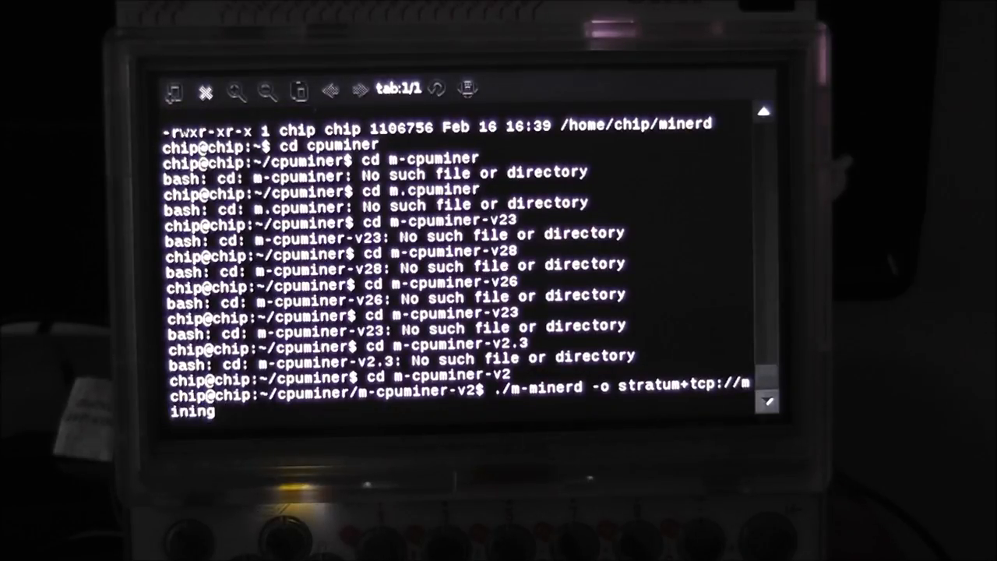
type("mha")
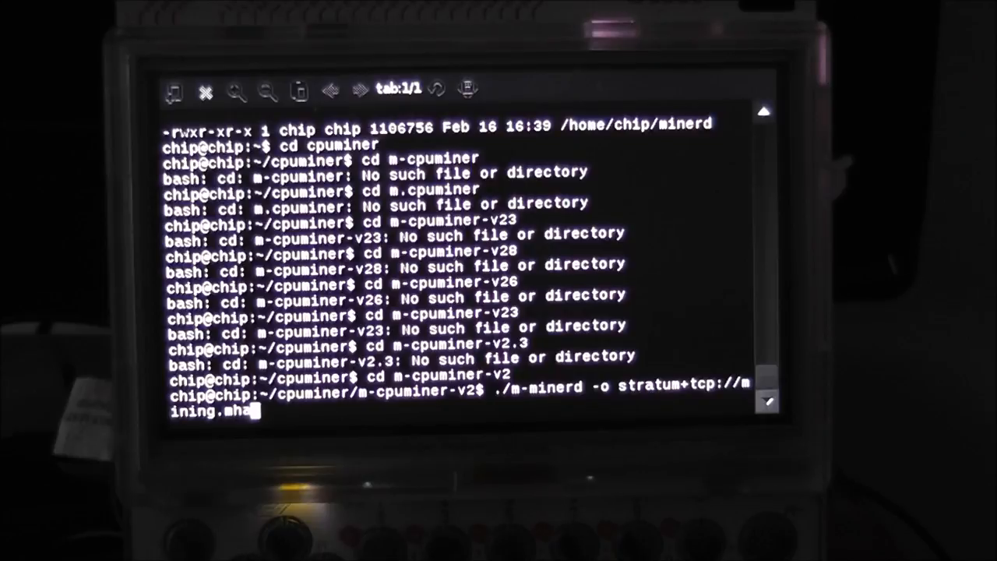
type("sh")
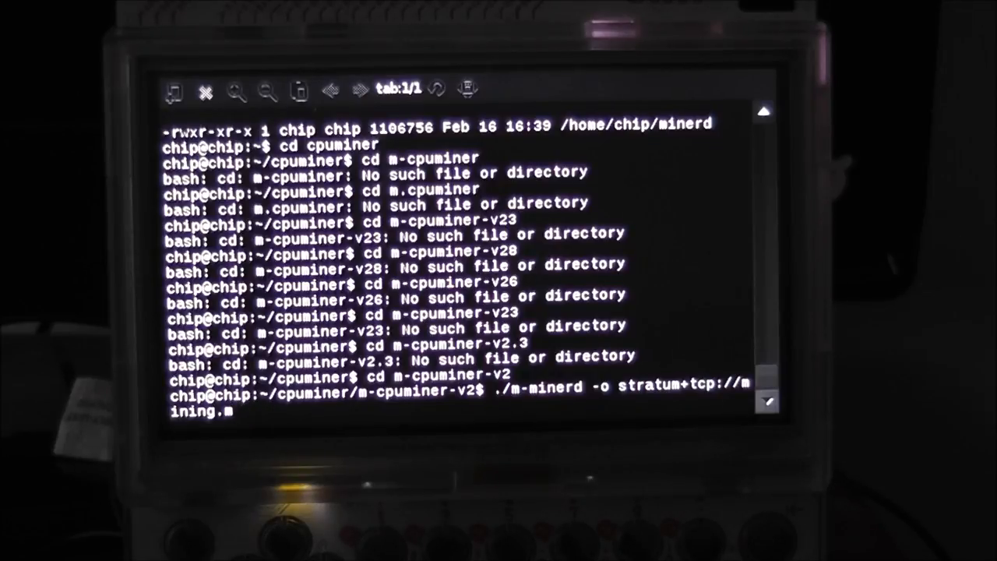
type(".has")
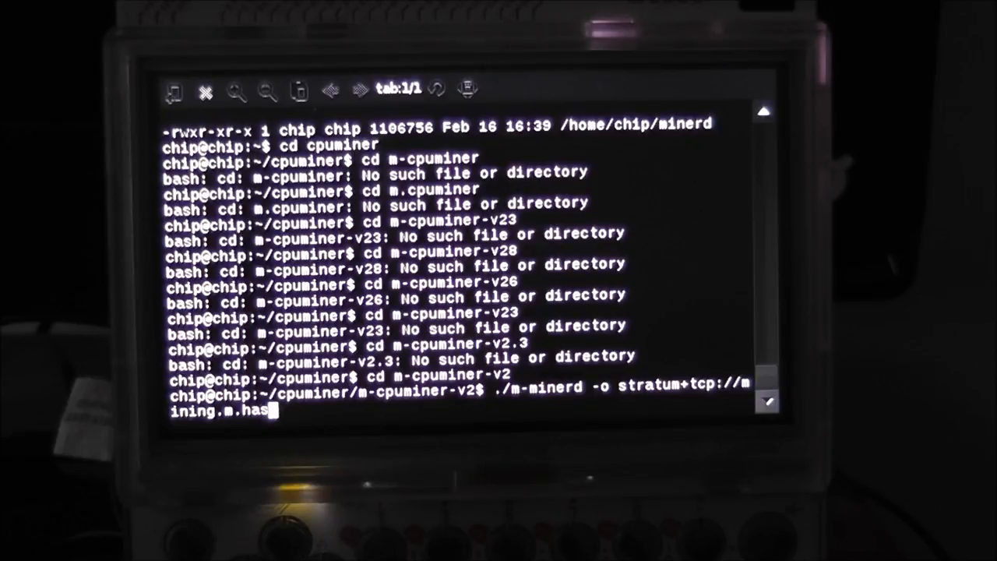
type("com")
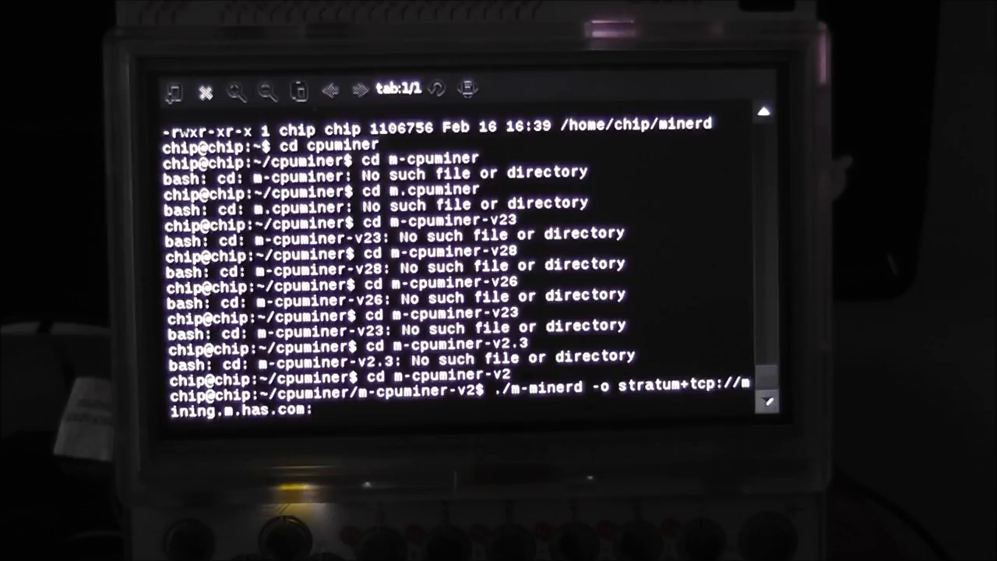
type(":333")
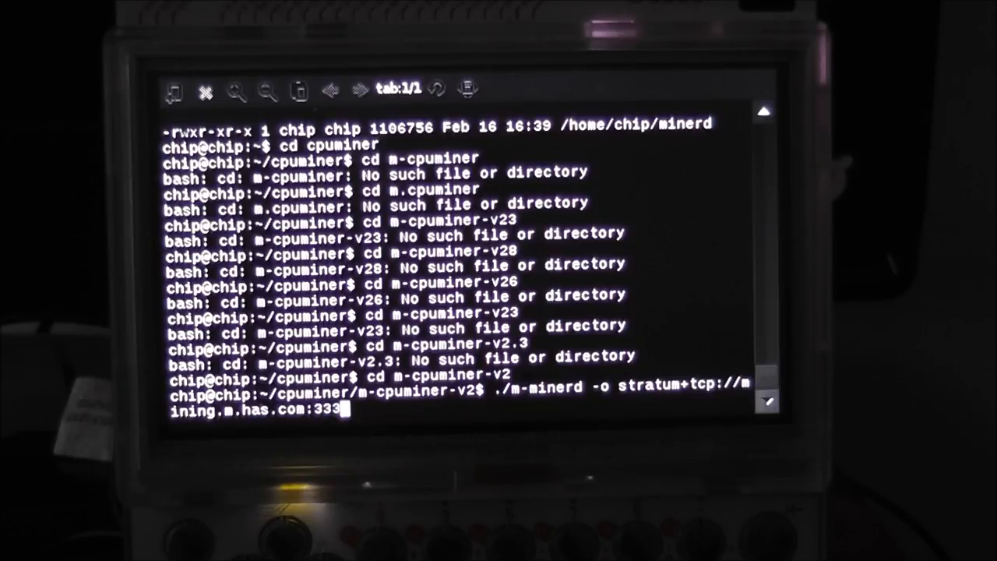
type("4")
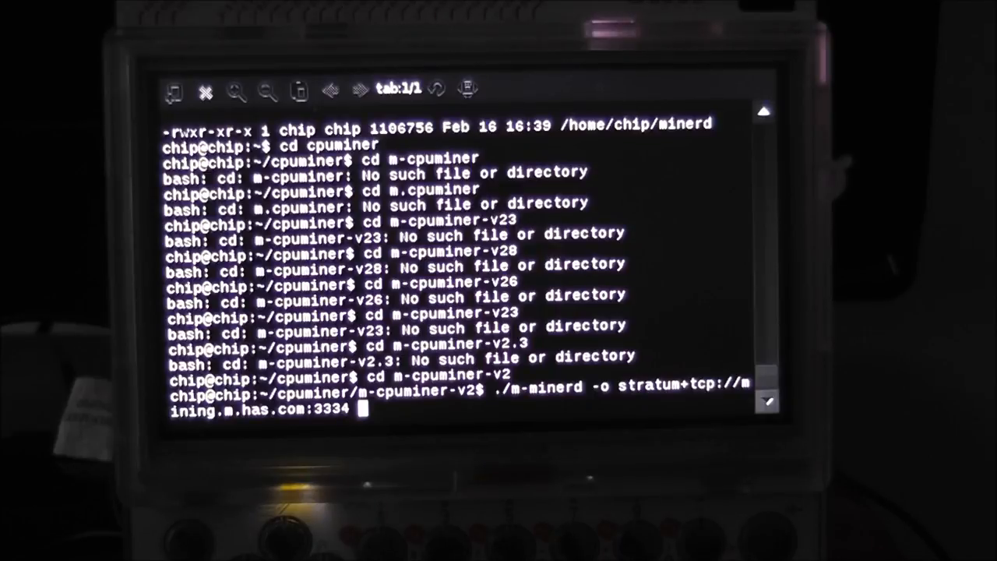
type("-")
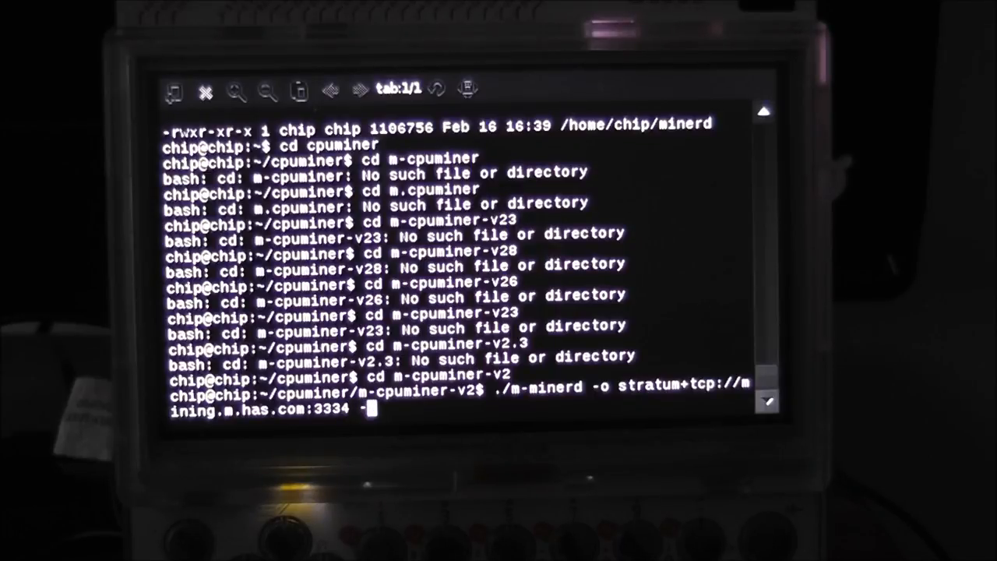
type("u")
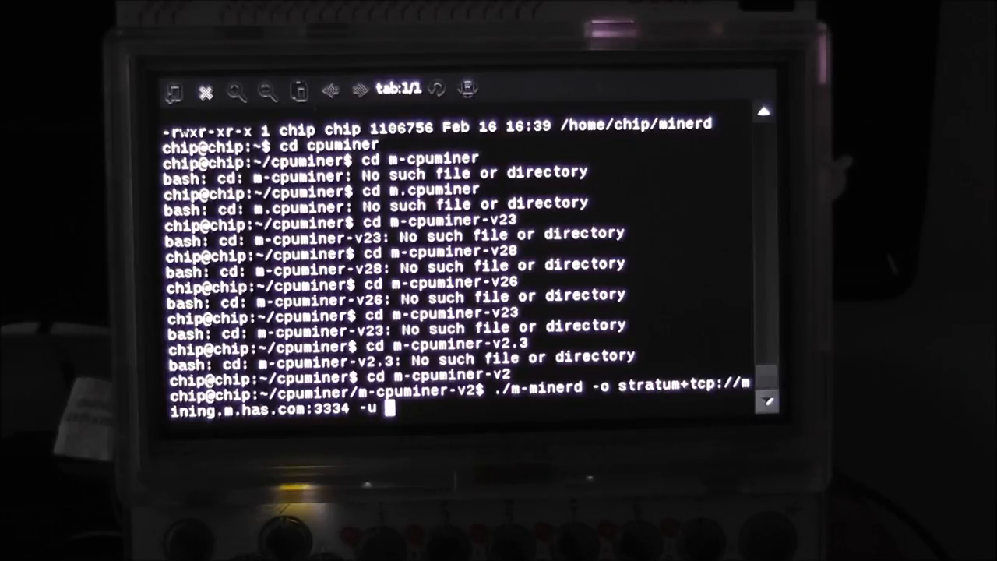
type("fisha")
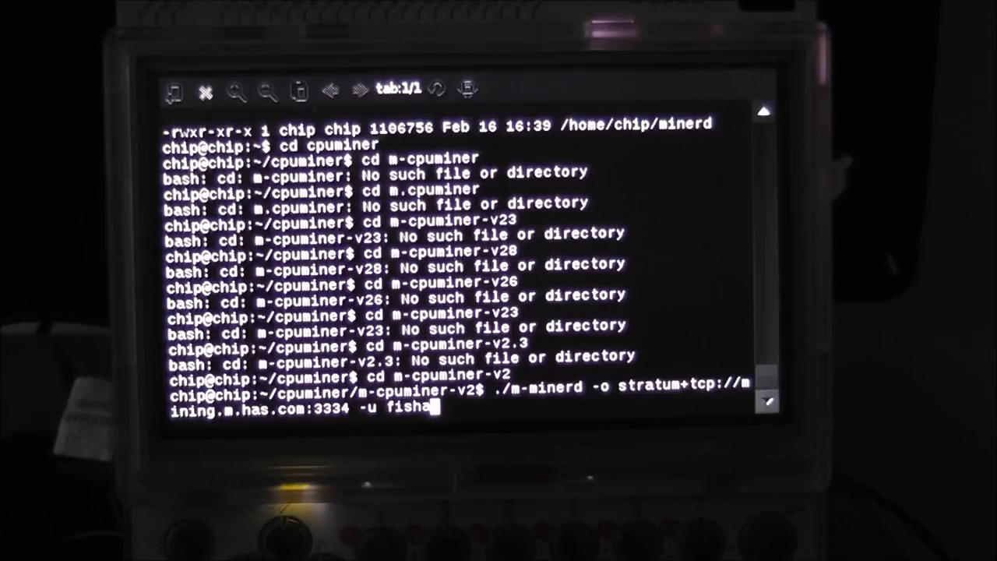
type("z780.")
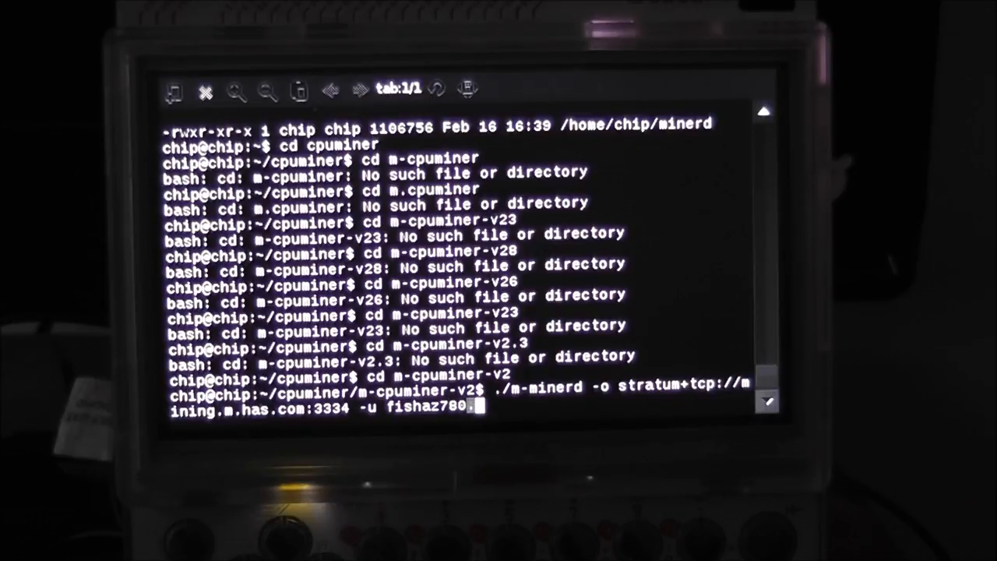
type("p")
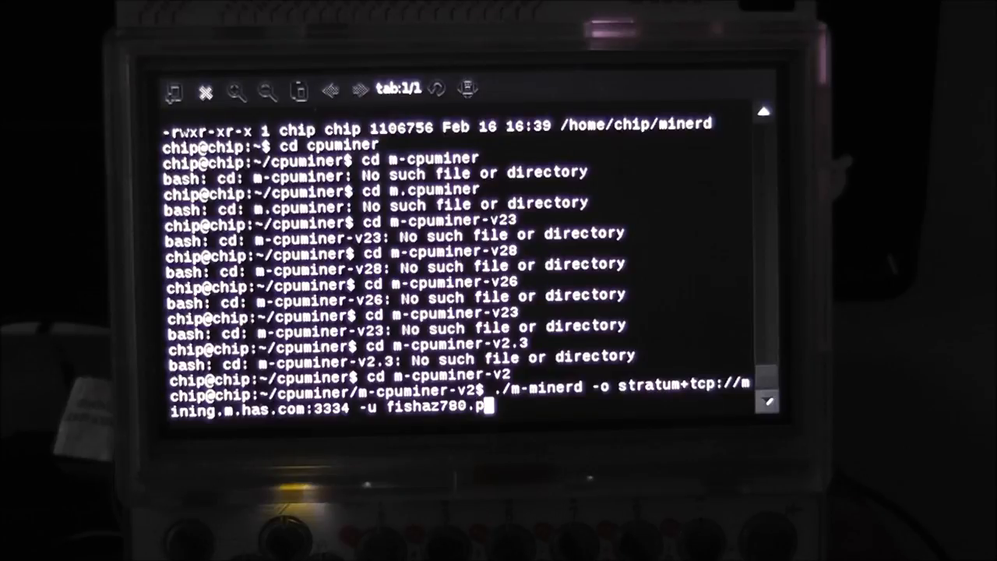
type("ilot")
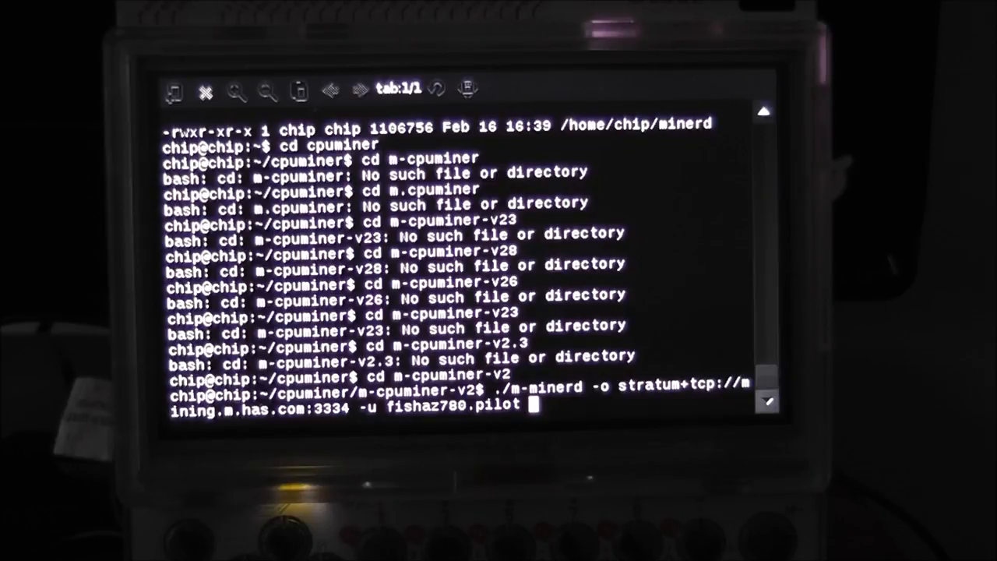
type("-")
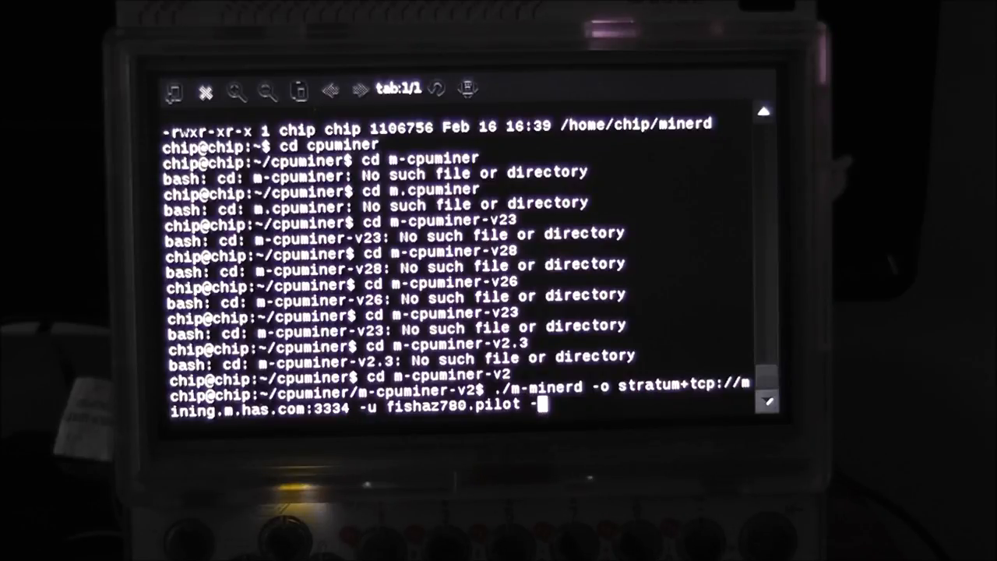
type("p")
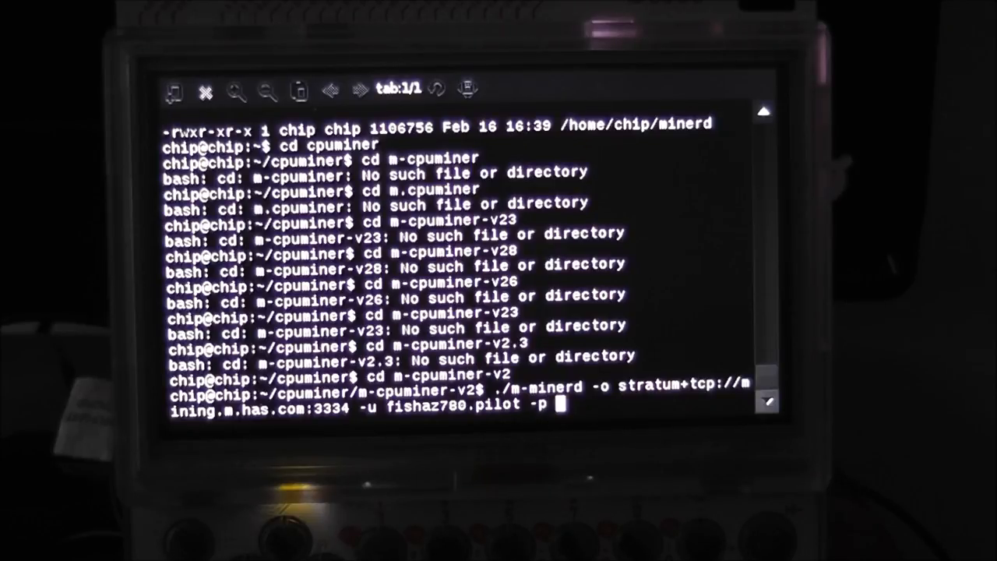
type("x")
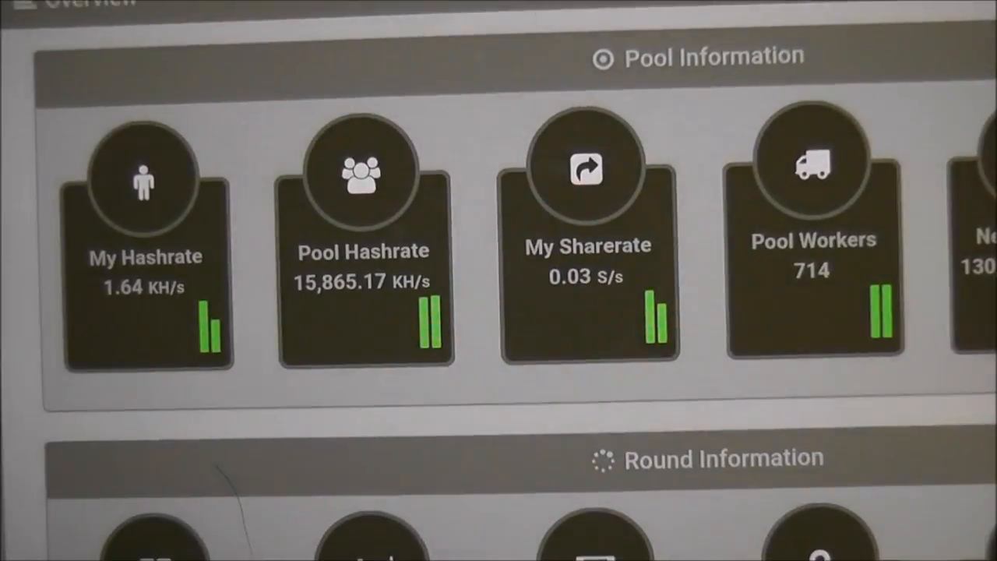
Step: Scroll down the MagiPool dashboard to Round Information, showing 112.62% expected shares and pilot worker details
scroll("down", 3)
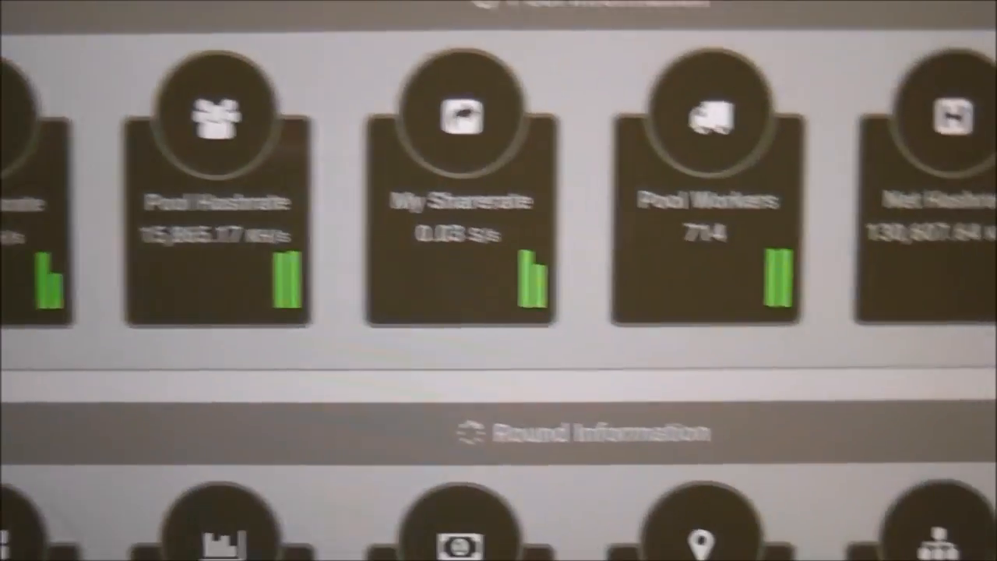
scroll("down", 3)
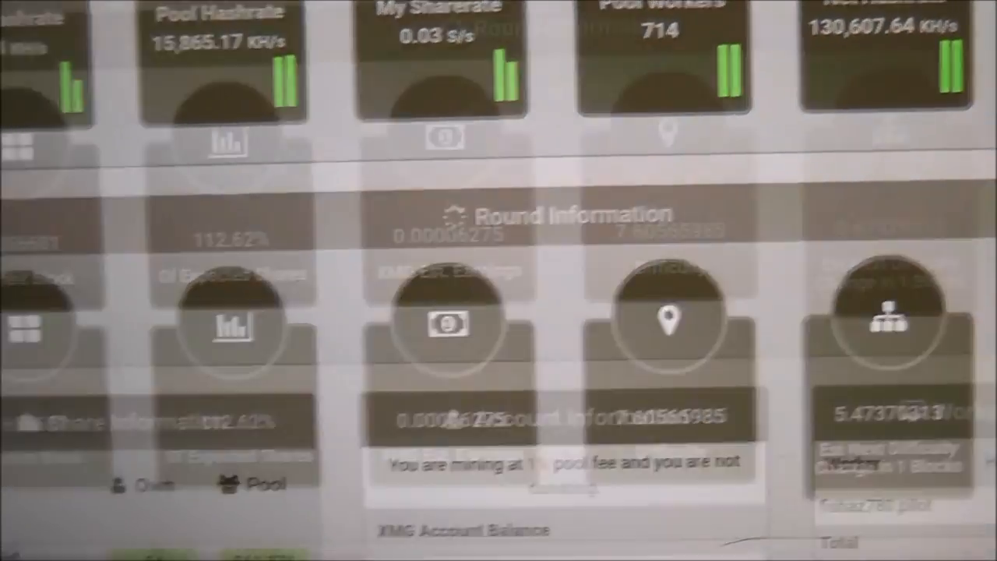